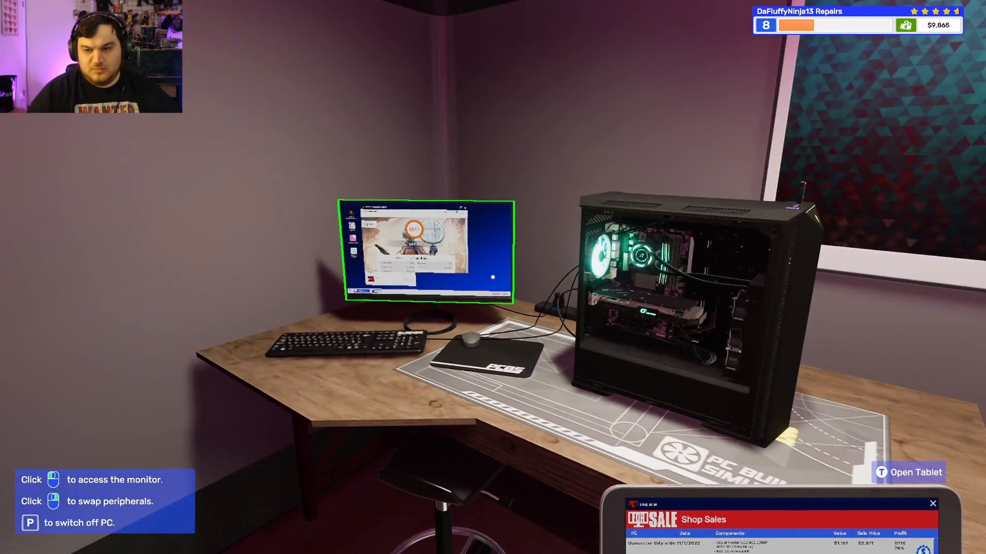
- Refit the side panel so the PC reads Ready to boot, then move it to the case modding bench
left_click(429, 252)
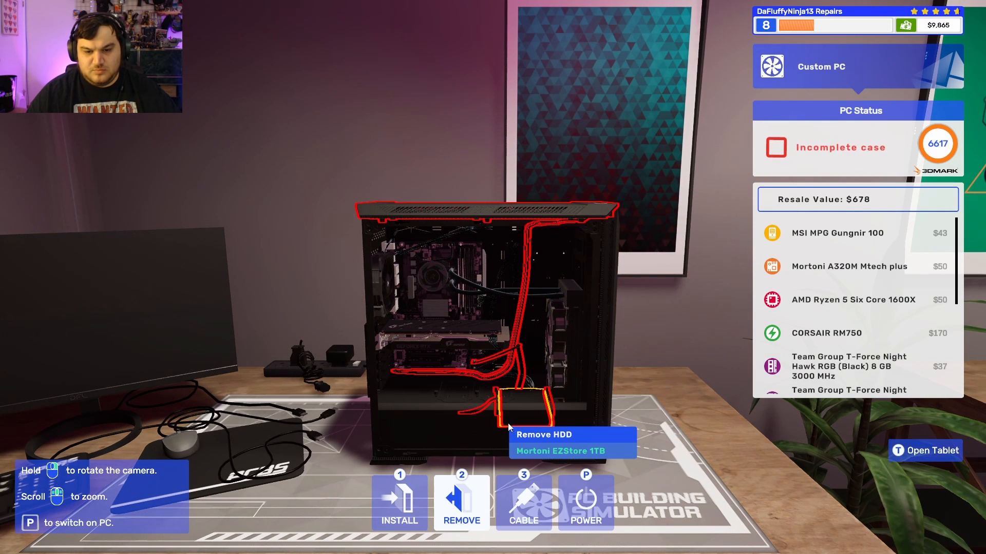
left_click(931, 451)
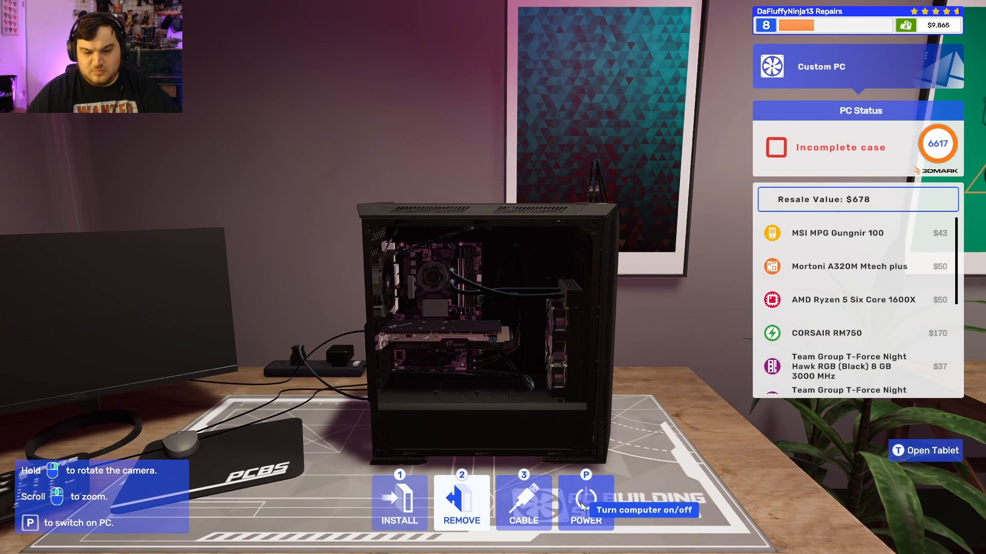
left_click(398, 503)
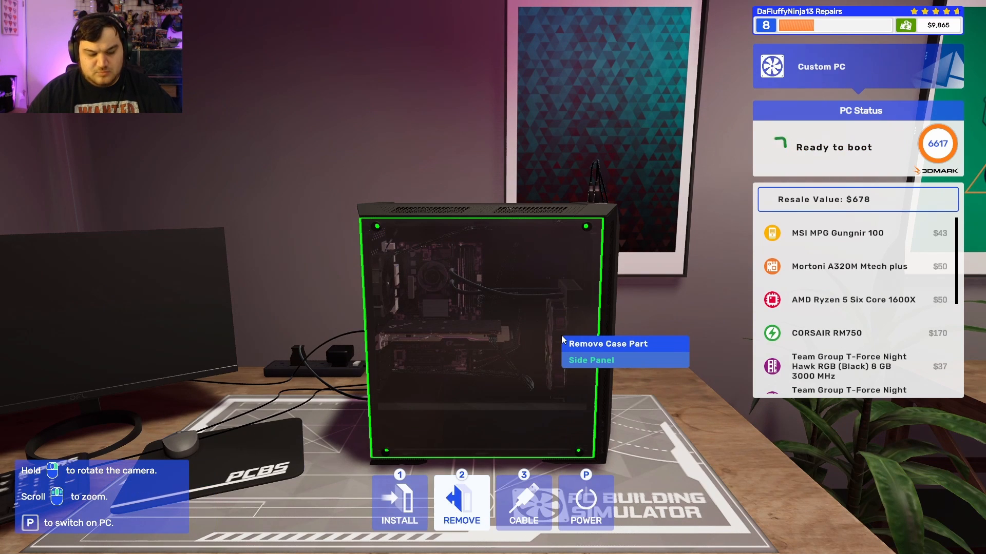
left_click(584, 504)
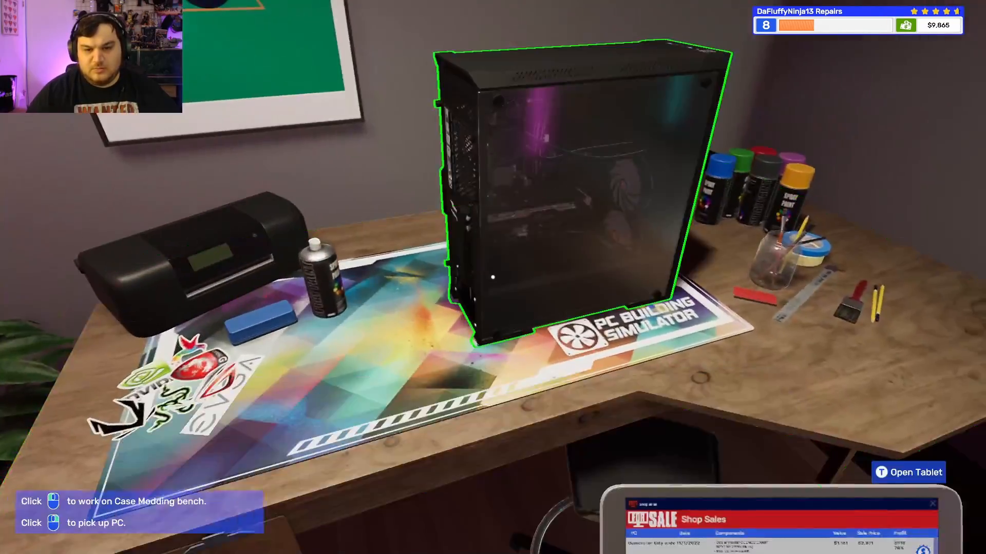
- Start modding the case and browse the sticker packs through to Peely & Friends 9/9
left_click(566, 189)
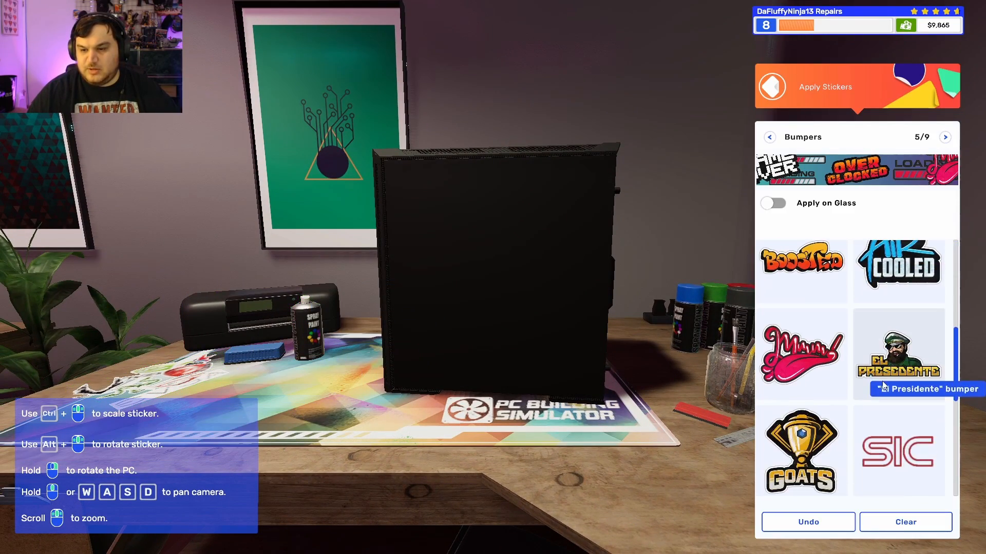
scroll("down", 3)
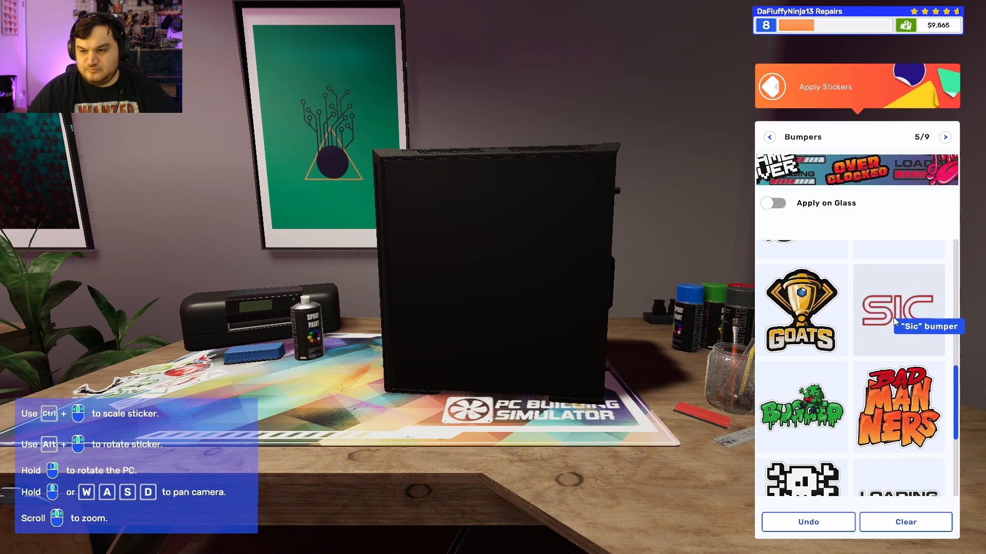
left_click(945, 137)
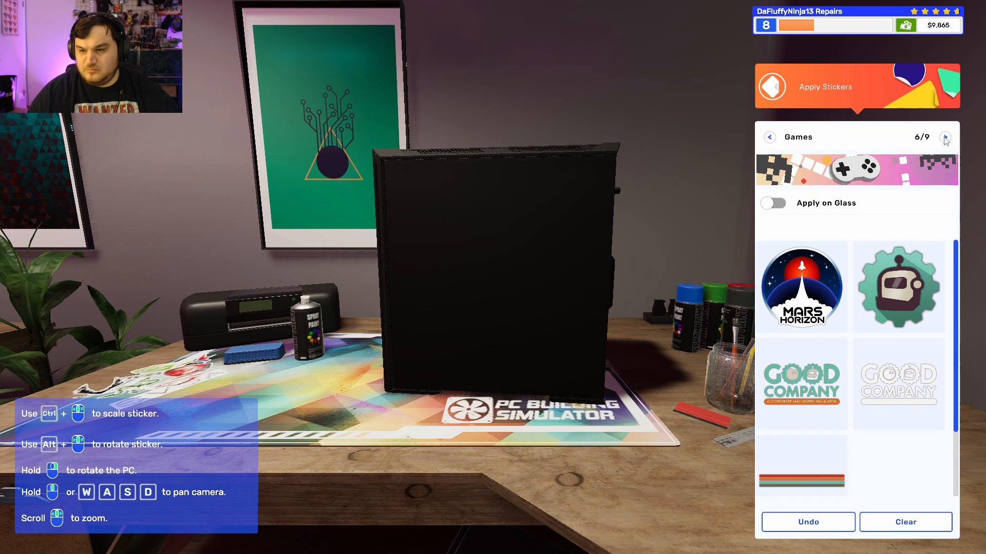
left_click(945, 137)
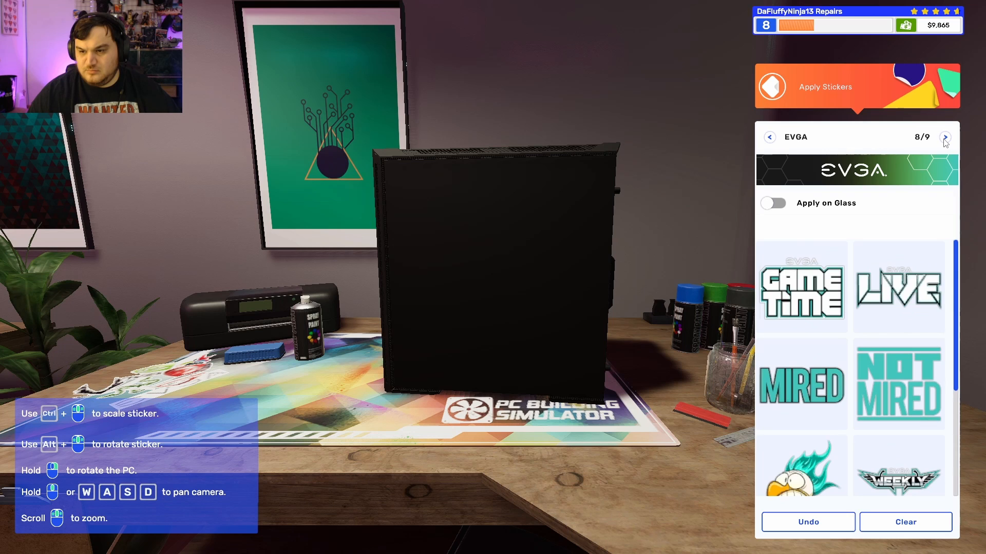
left_click(945, 136)
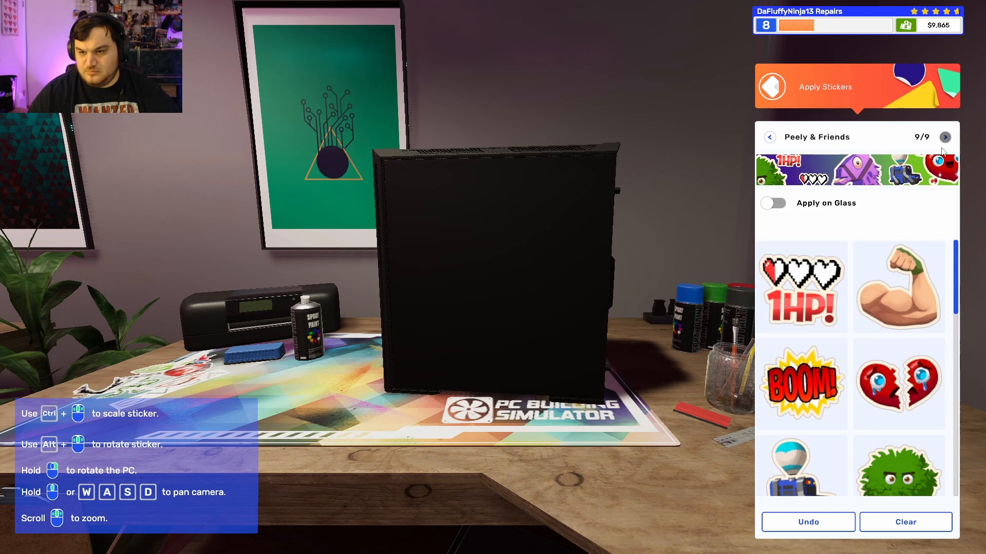
scroll("down", 3)
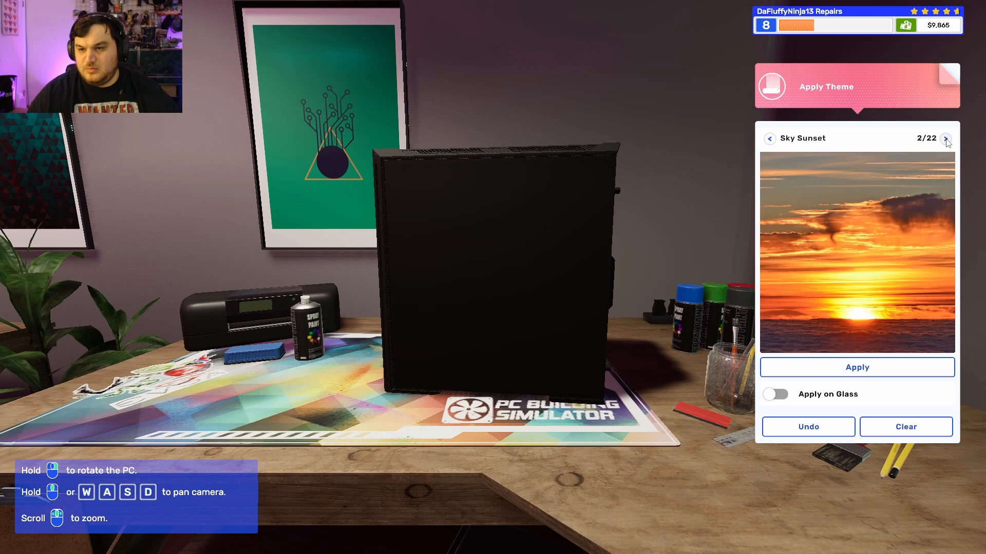
- Browse past Sky Sunset and Clouds, apply the Water Pool theme and turn the PC to view it
left_click(945, 138)
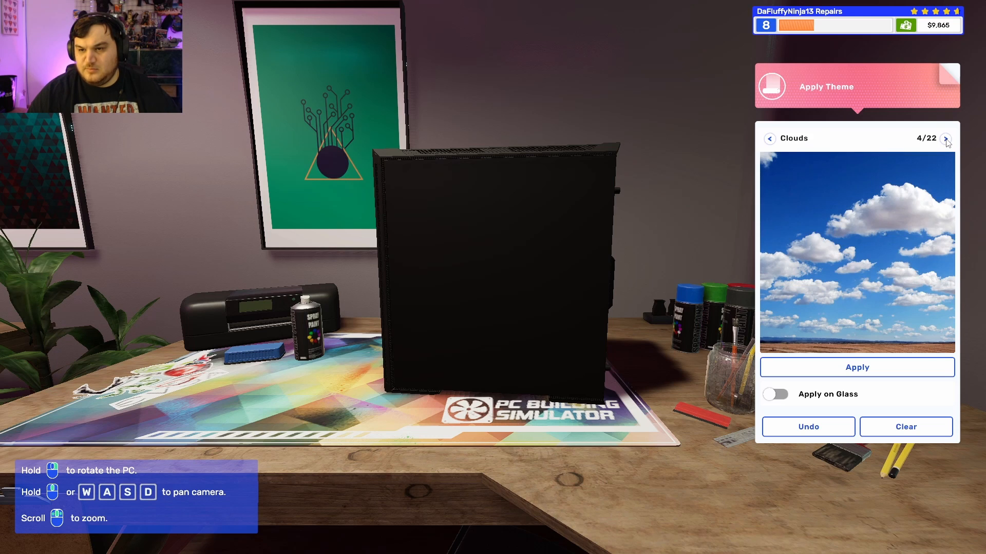
left_click(945, 139)
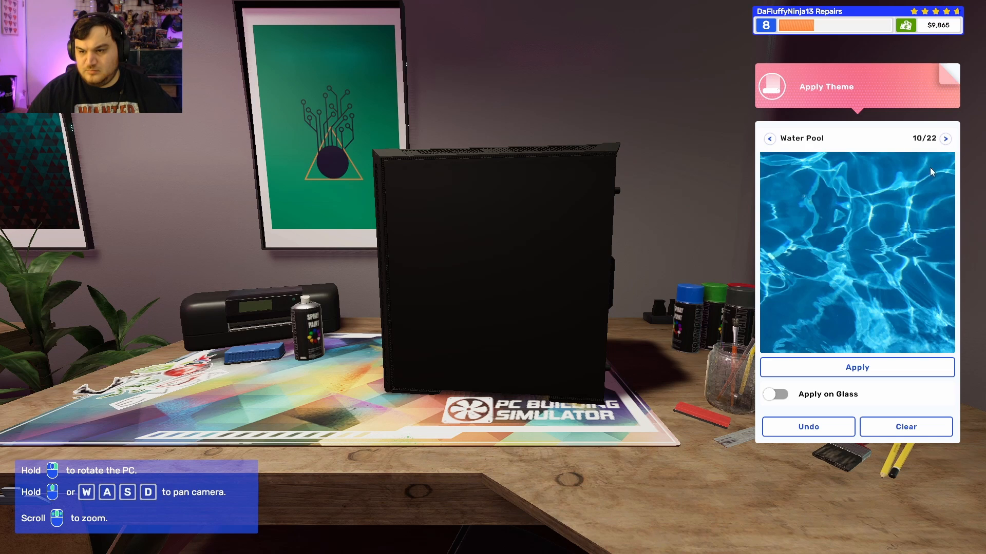
left_click(857, 368)
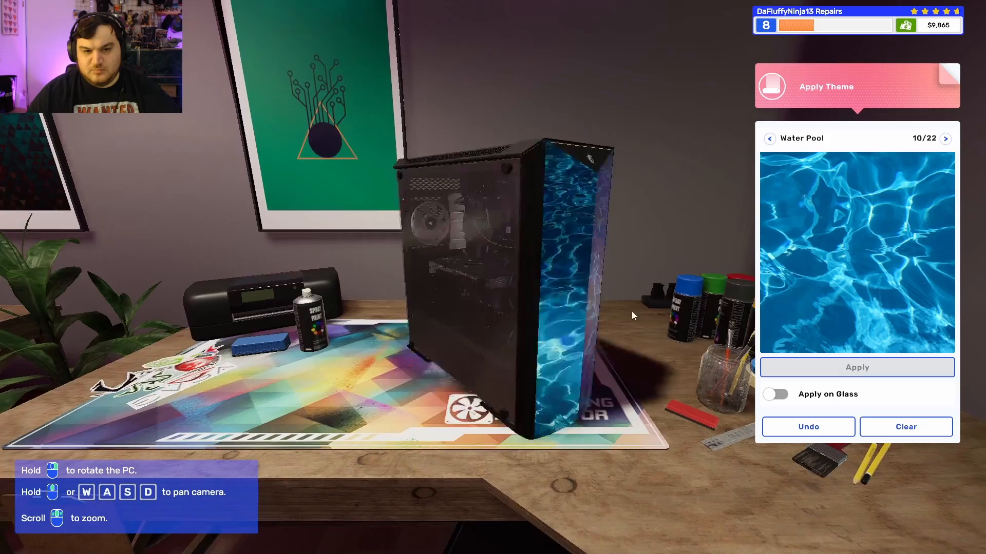
left_click_drag(634, 315, 487, 316)
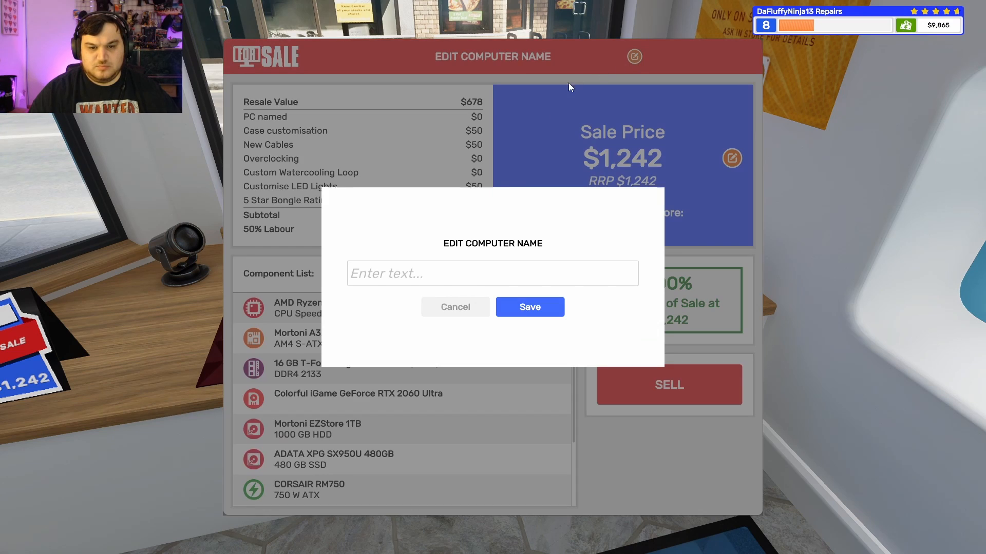
- Name the PC 'Gamerator liquid' and save, raising its sale price to $1,317
type("Ga")
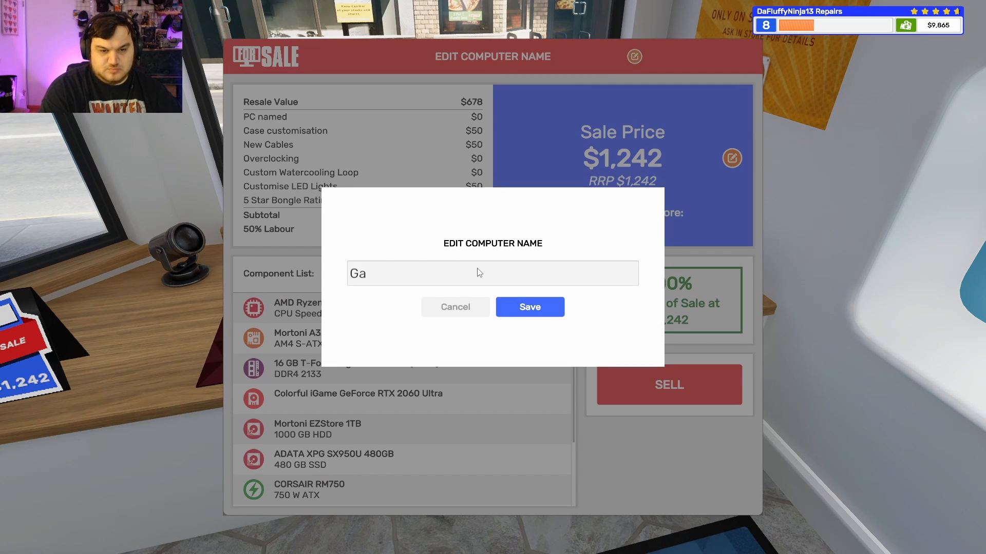
type("m")
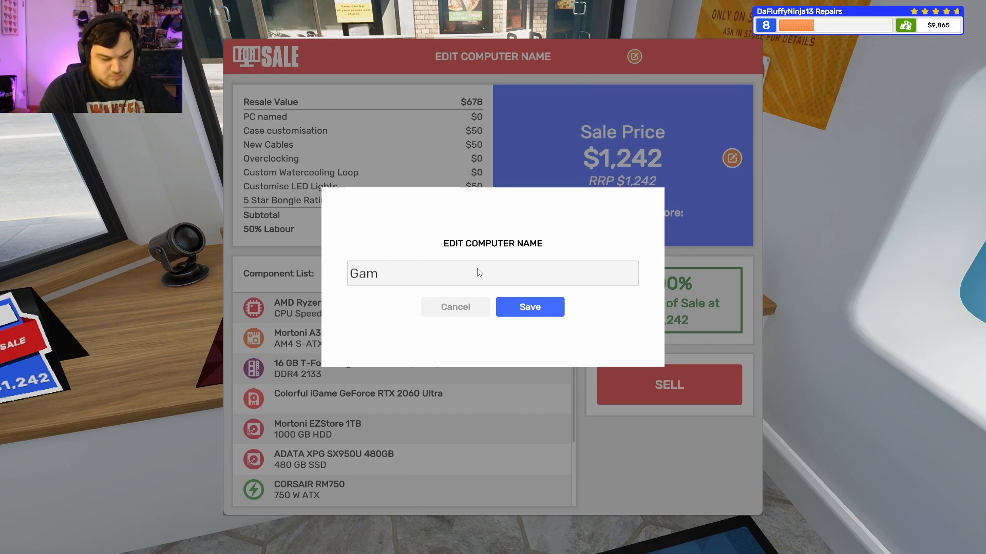
type("erator I")
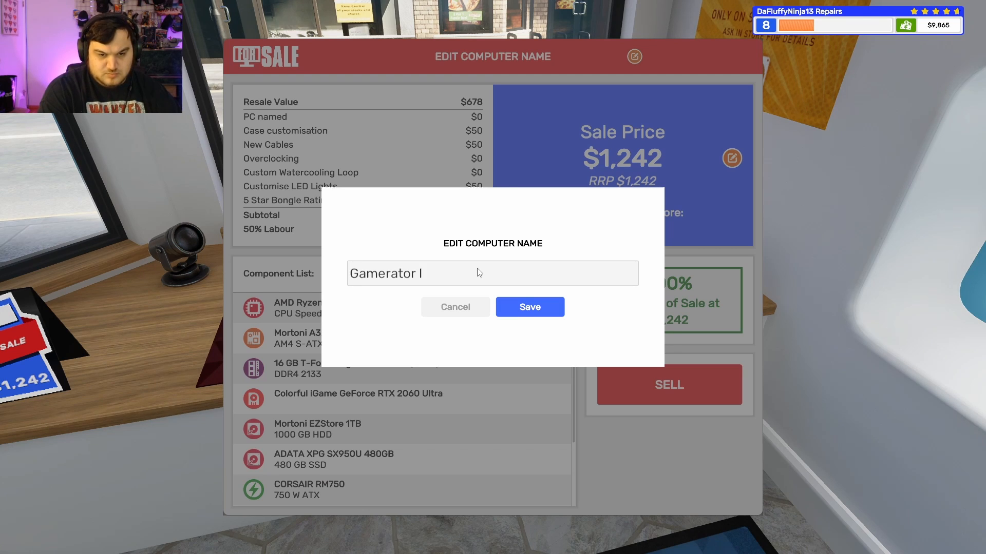
type("liqui")
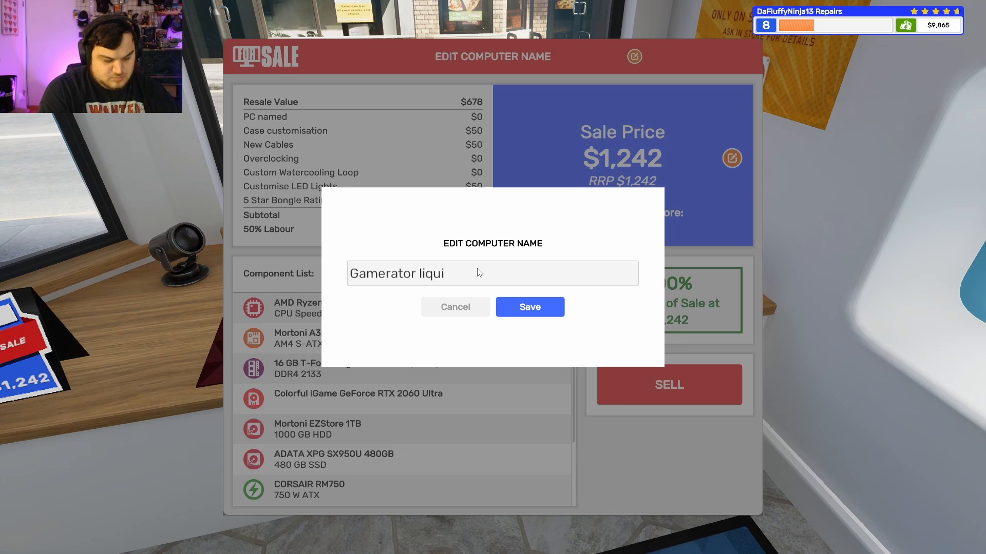
left_click(529, 307)
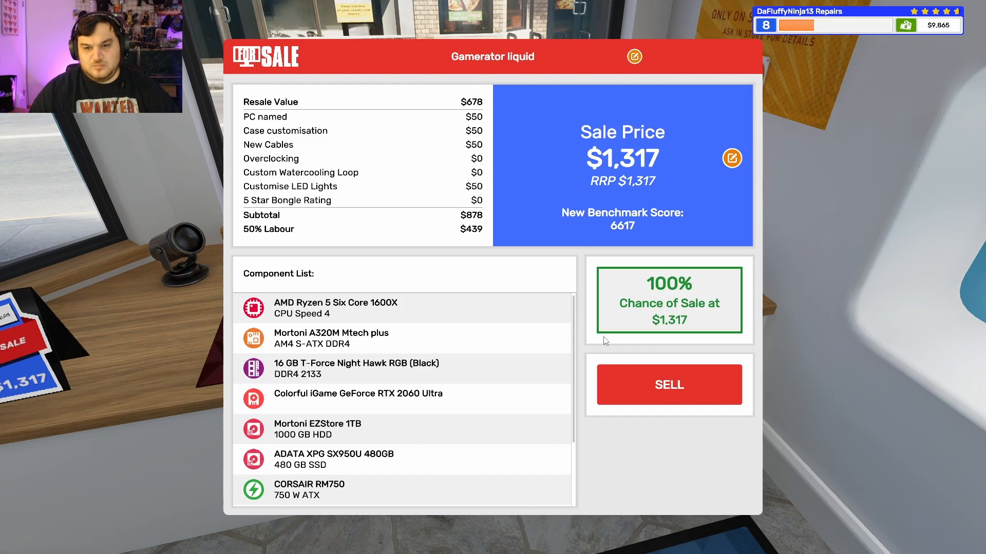
left_click(669, 384)
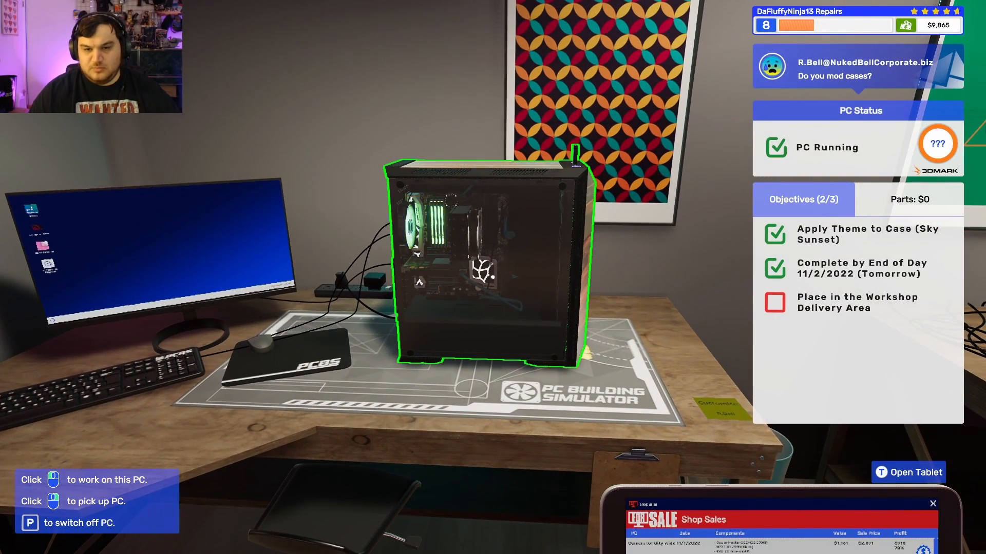
- Launch cat_on_a_horse on the customer's desktop, dismiss Permission denied, and return to the workbench PC
left_click(484, 263)
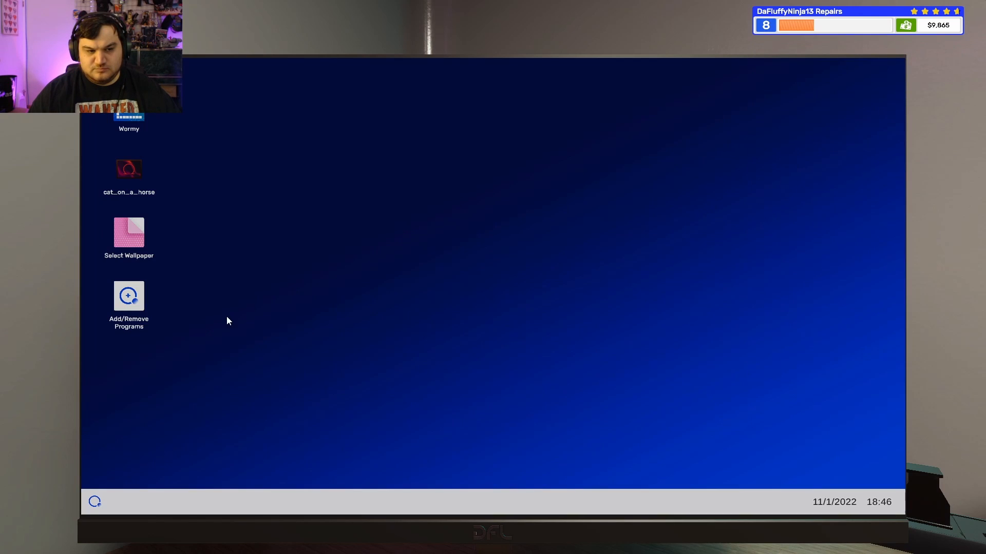
double_click(128, 170)
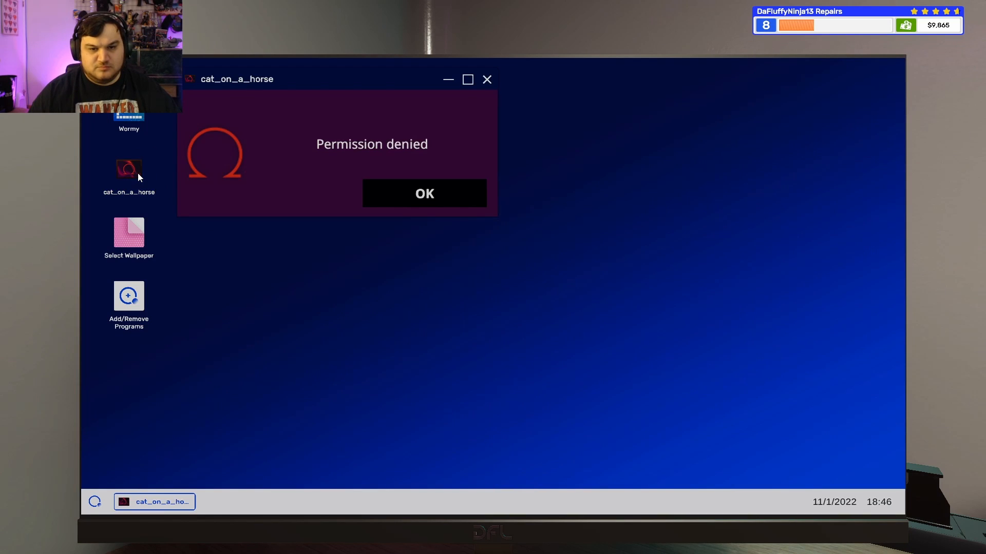
left_click(424, 193)
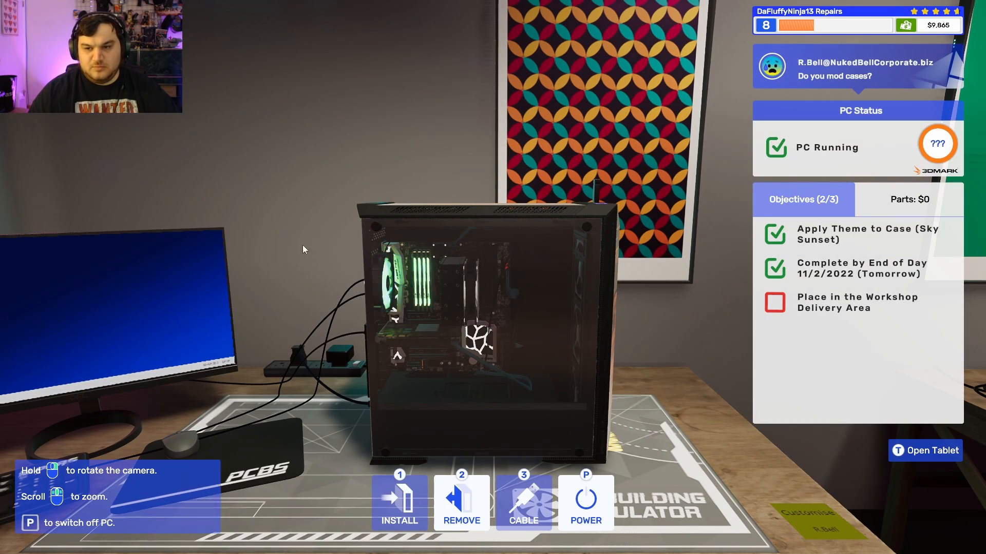
left_click(925, 451)
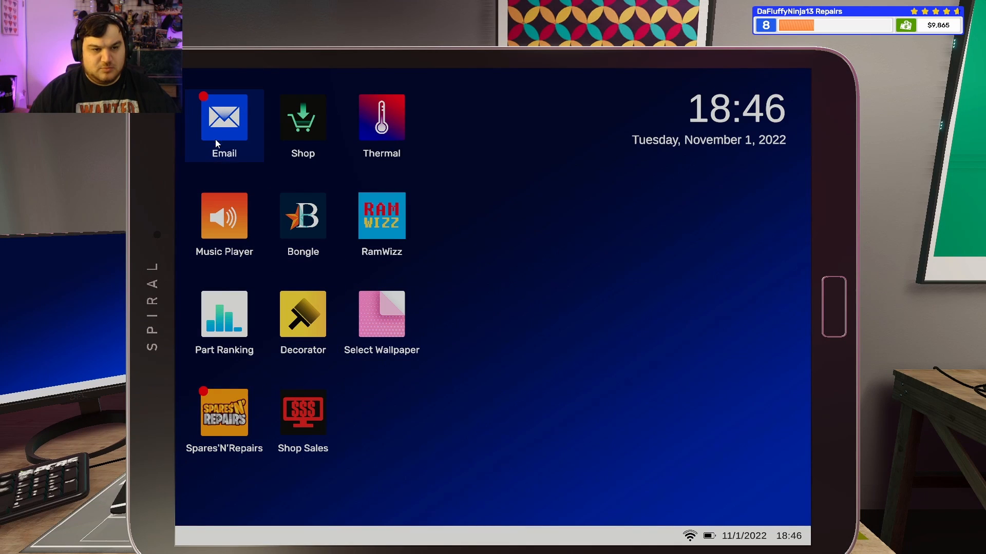
- Accept the 'Old but still lit' RGB job, then go to the PC for the 'Do you mod cases?' job
left_click(224, 117)
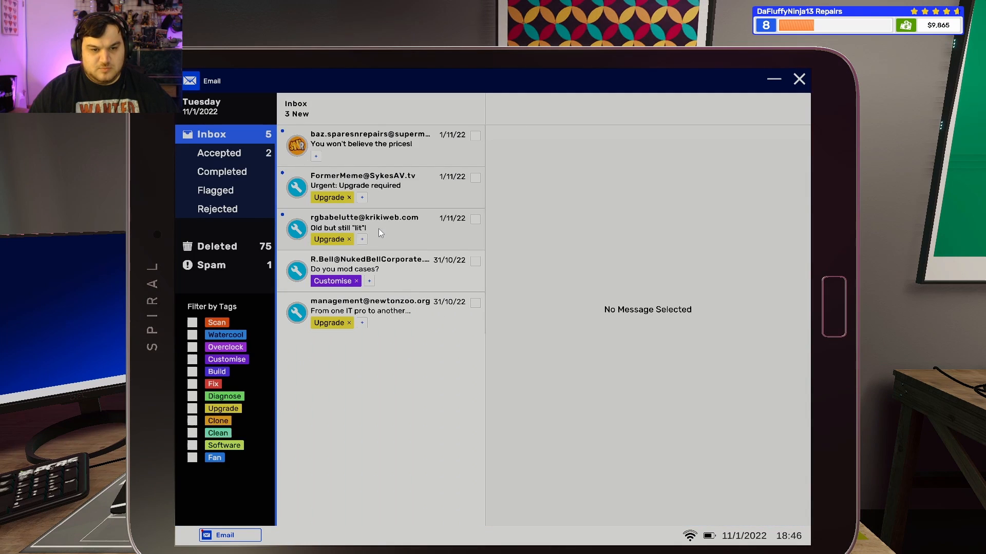
left_click(364, 228)
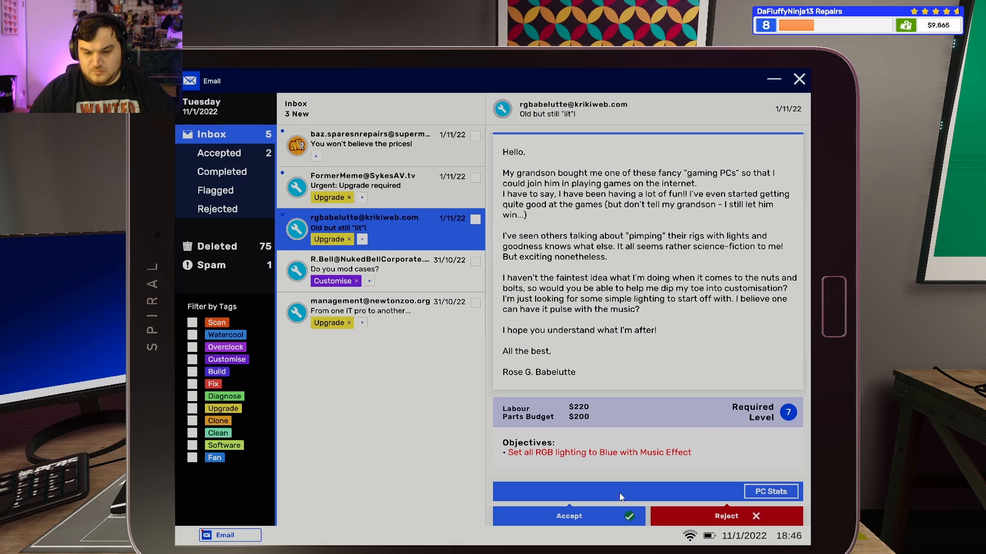
left_click(567, 516)
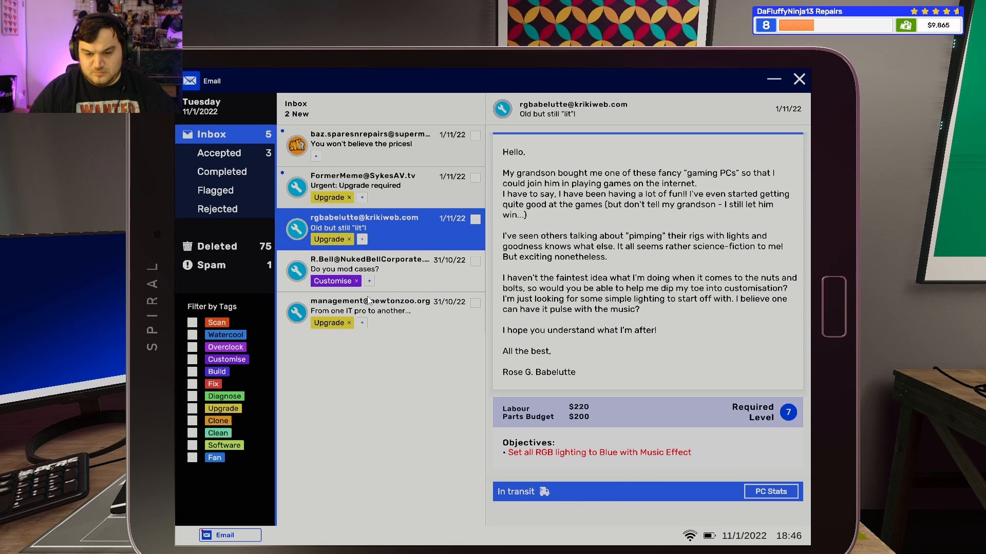
left_click(380, 264)
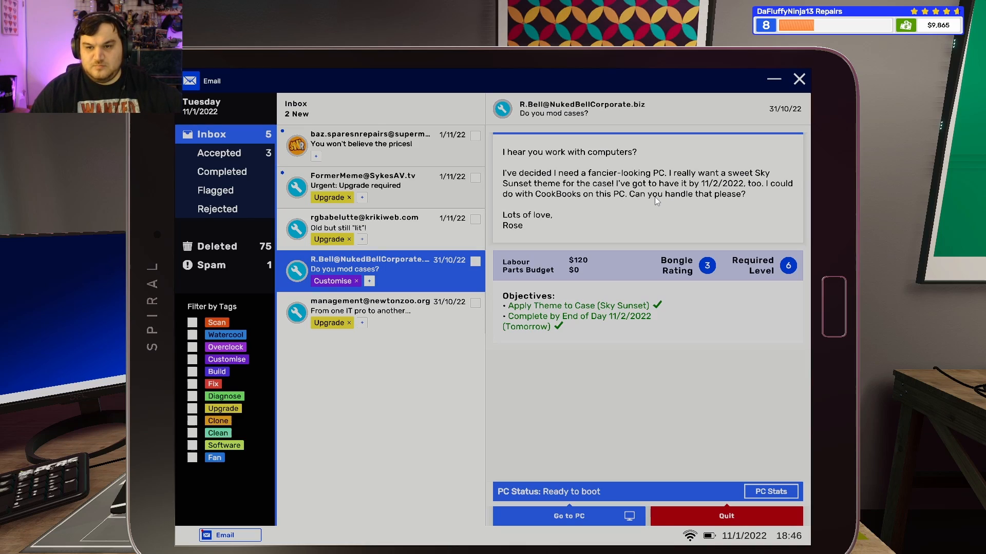
left_click(568, 516)
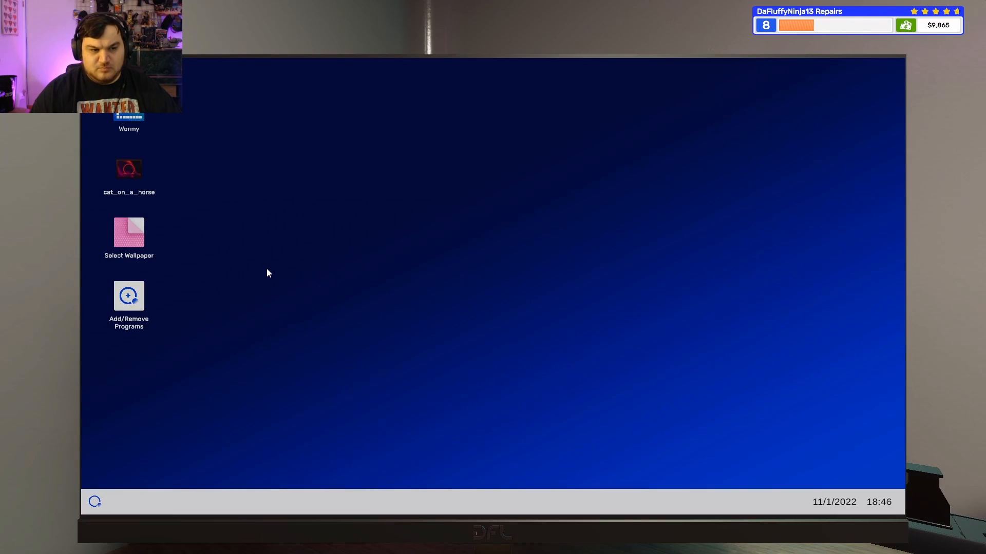
- Search 'cook' in Add/Remove Programs and install CookBooks on the customer's PC
left_click(129, 297)
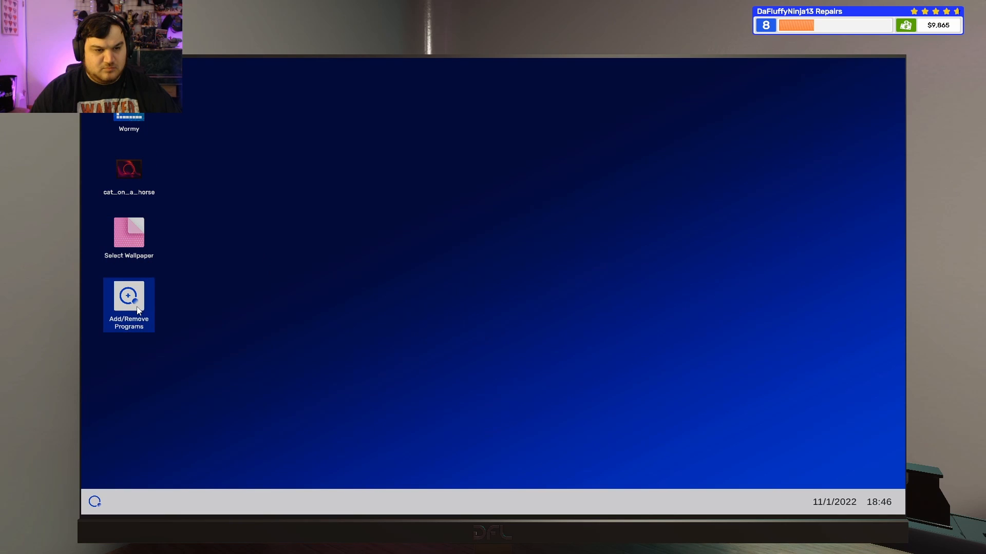
double_click(129, 302)
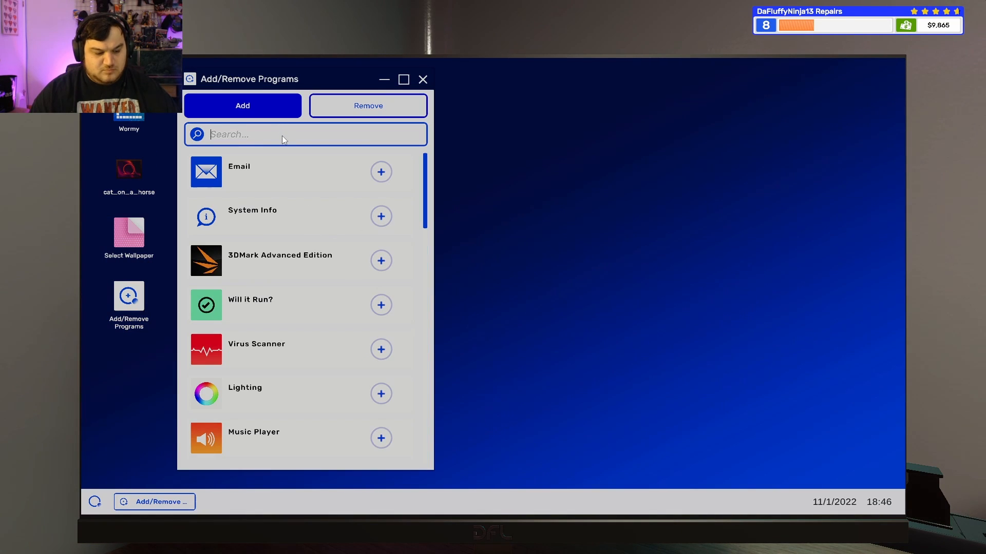
type("cook")
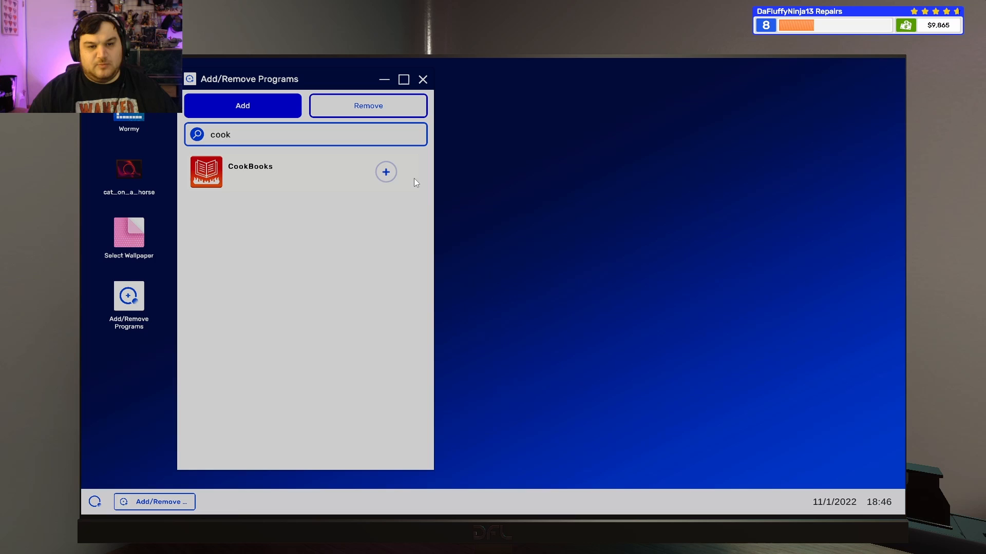
left_click(385, 171)
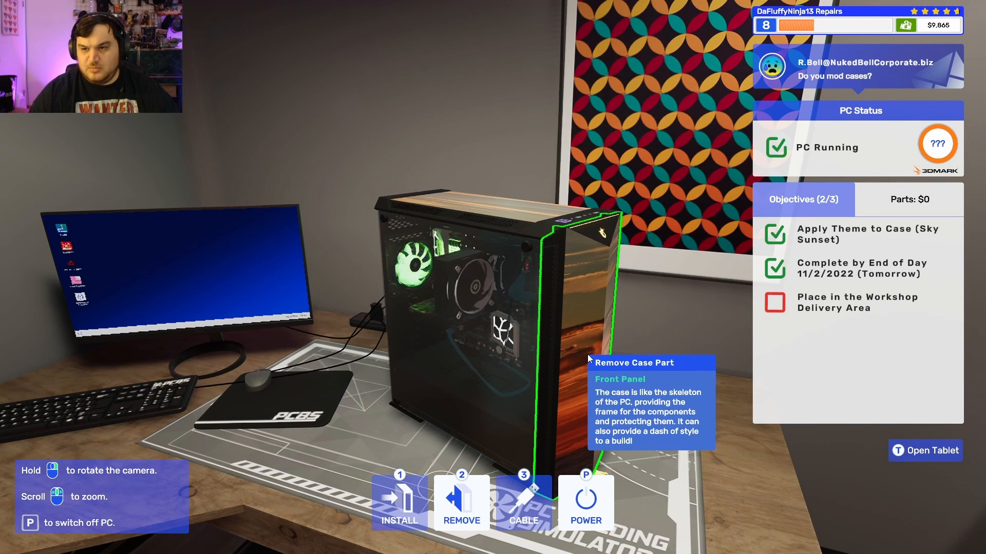
mouse_move(855, 72)
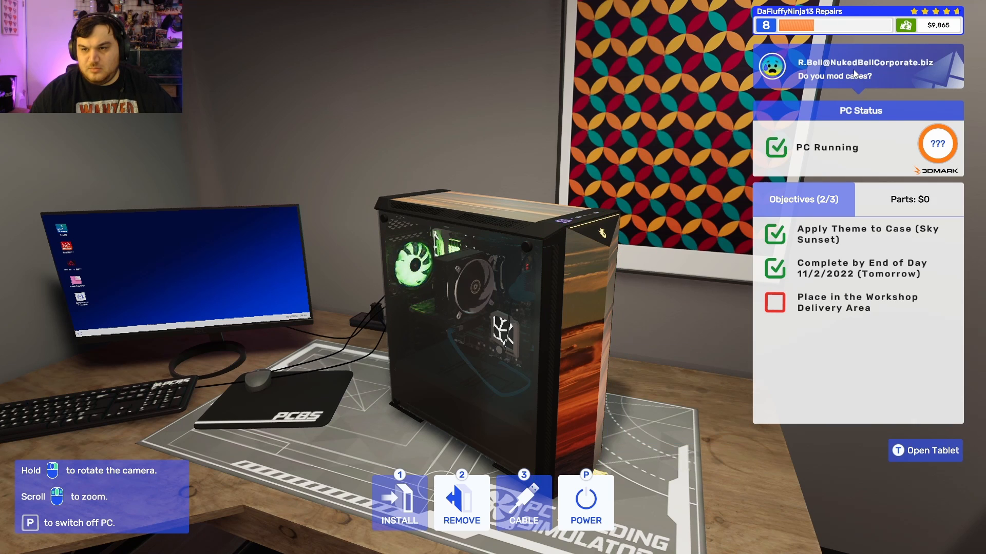
- Leave the workbench view of the finished case-mod PC
left_click(585, 499)
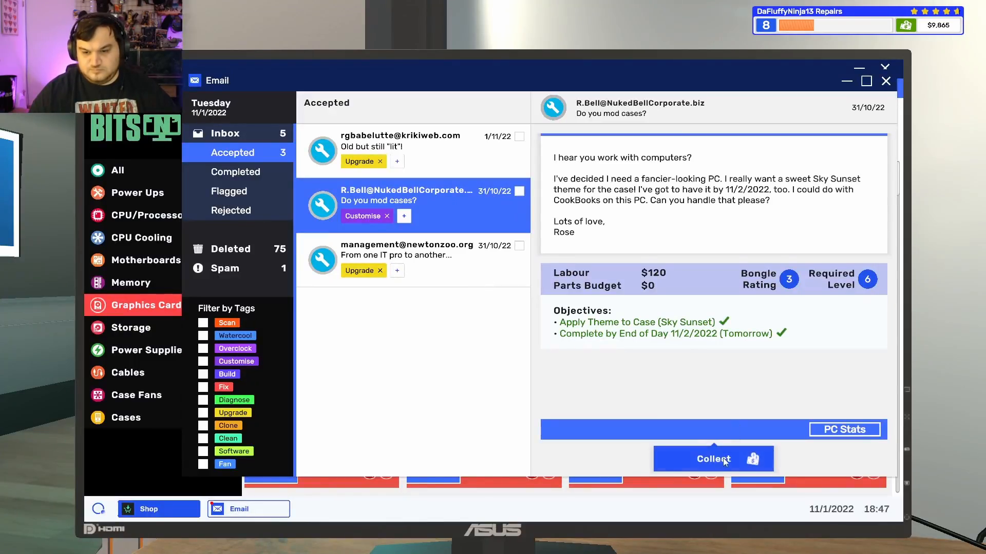
- Collect payment for the case-mod and Newton Zoo upgrade jobs and dismiss the invoice
left_click(713, 459)
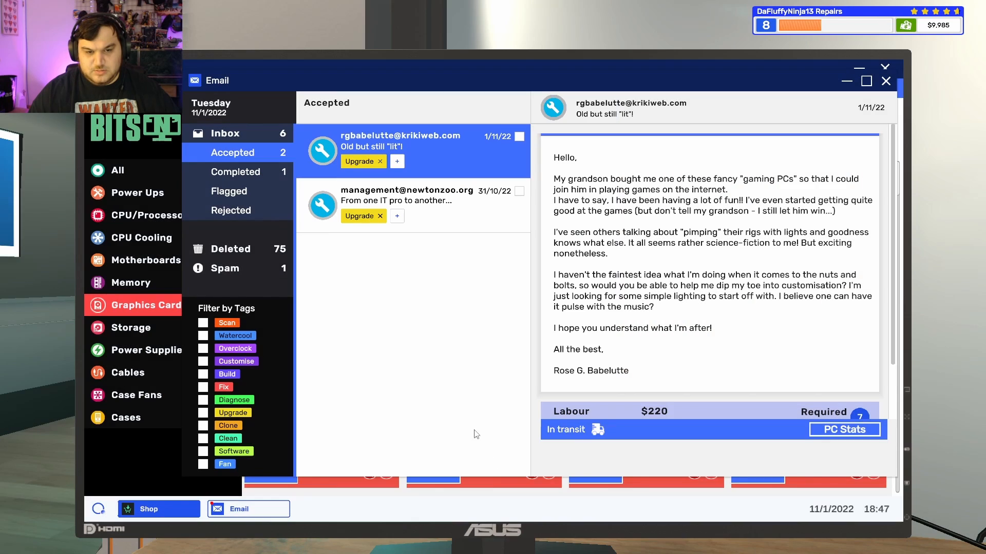
left_click(408, 202)
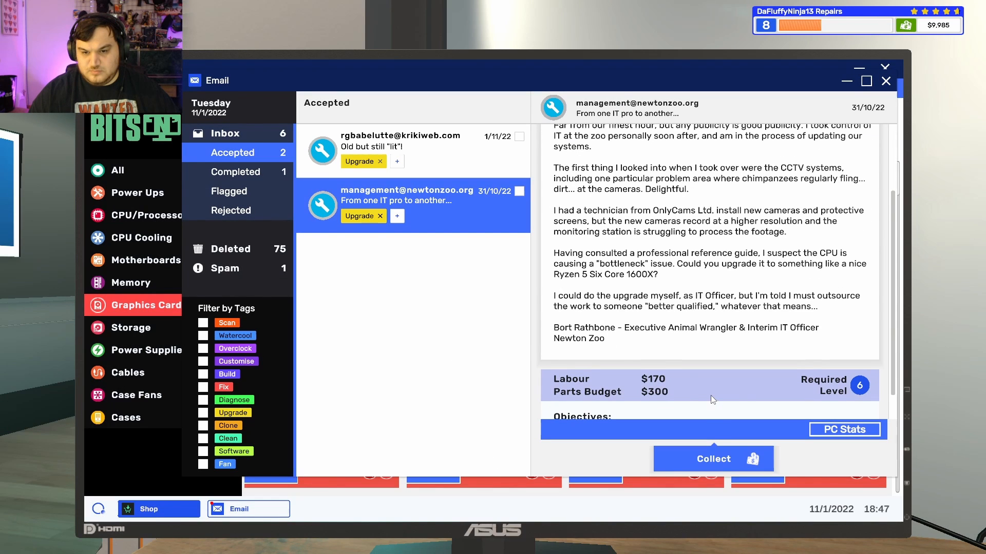
scroll("down", 3)
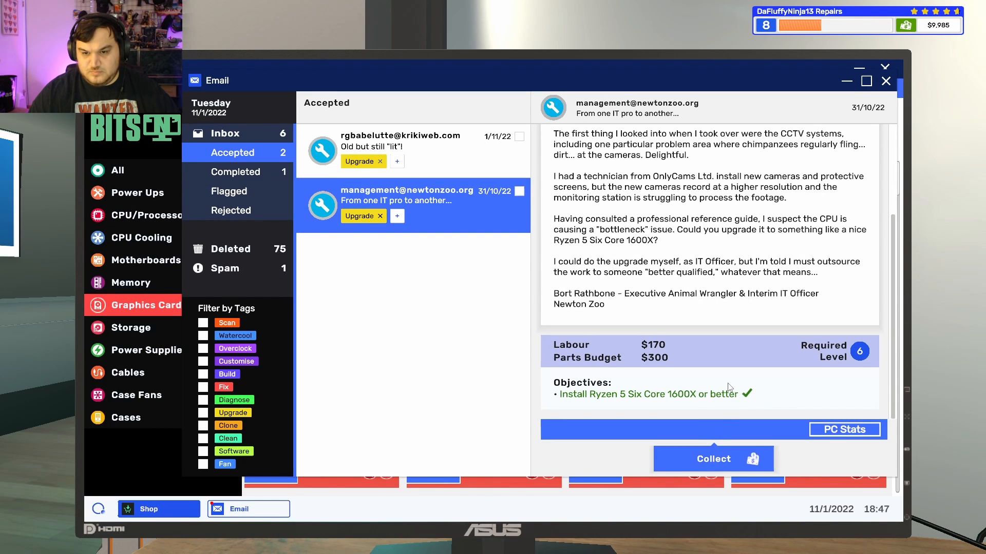
left_click(713, 459)
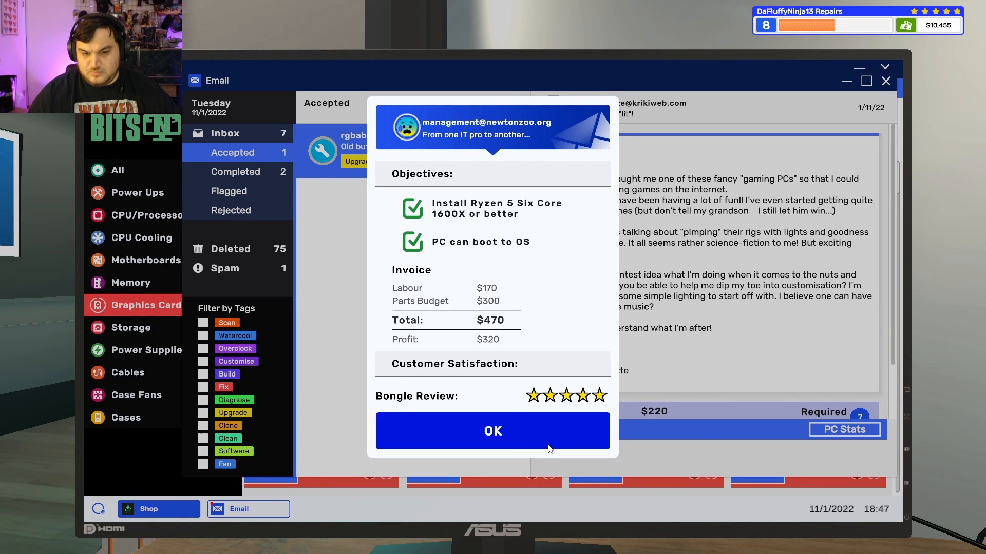
left_click(492, 431)
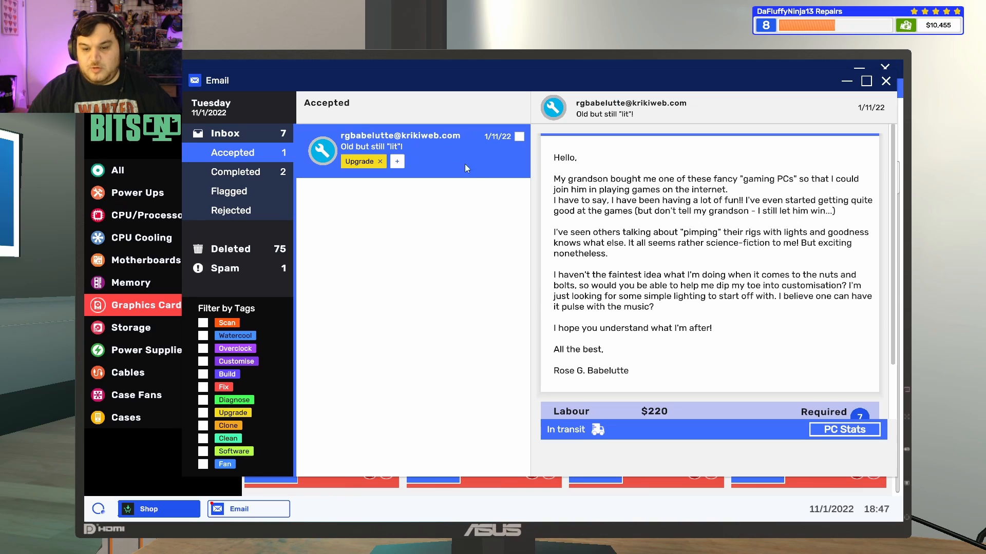
- Review the urgent upgrade request, then delete the completed job, parts announcement and spares advert emails
left_click(236, 171)
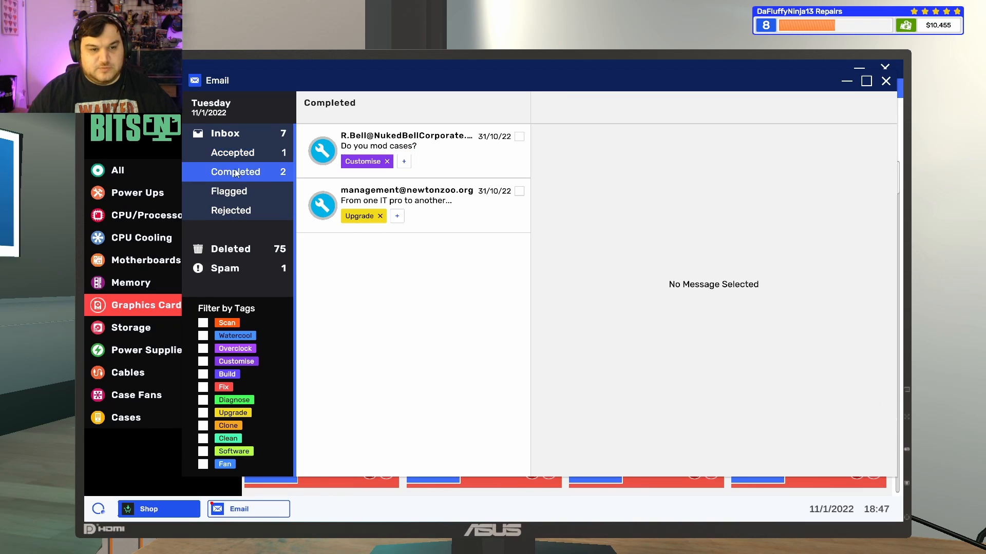
left_click(225, 133)
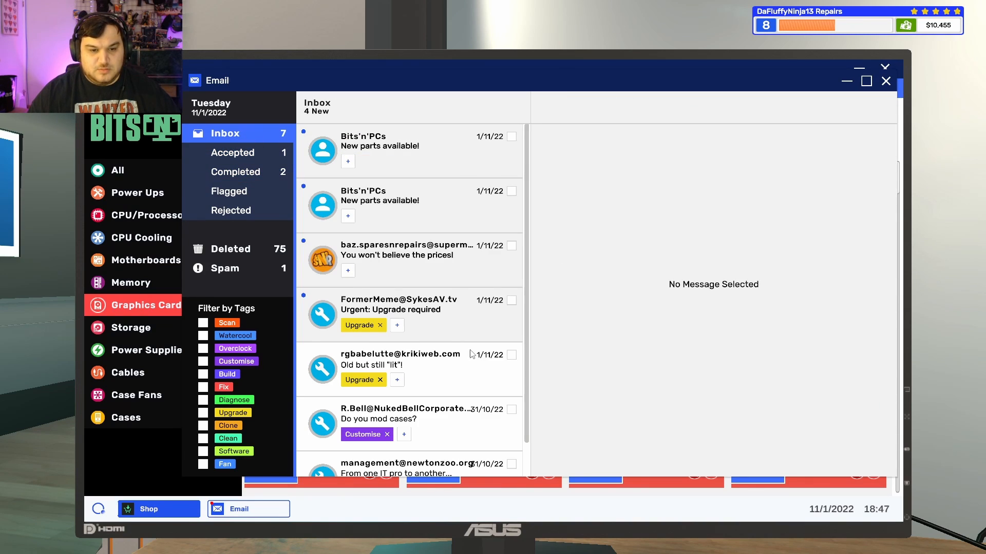
left_click(398, 311)
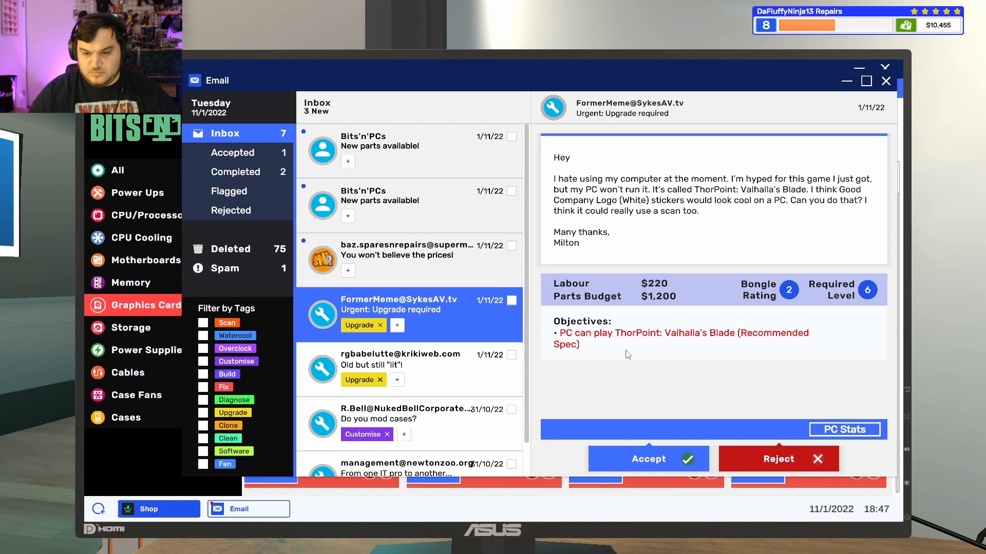
mouse_move(642, 462)
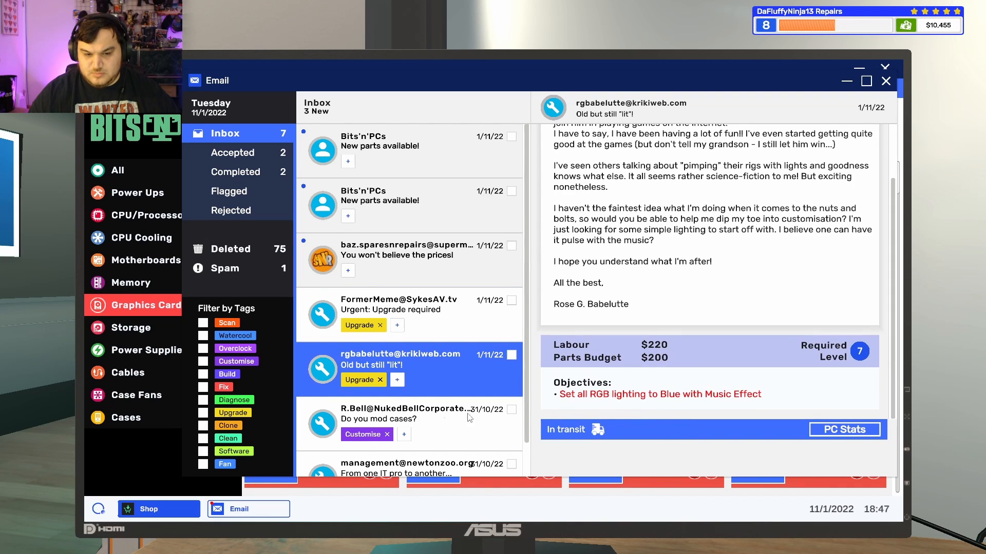
left_click(407, 414)
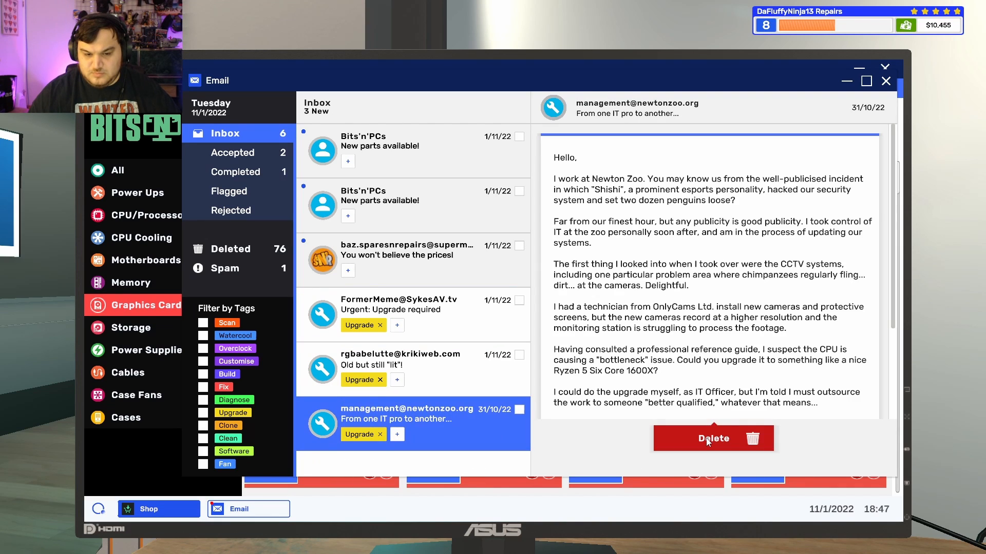
left_click(713, 439)
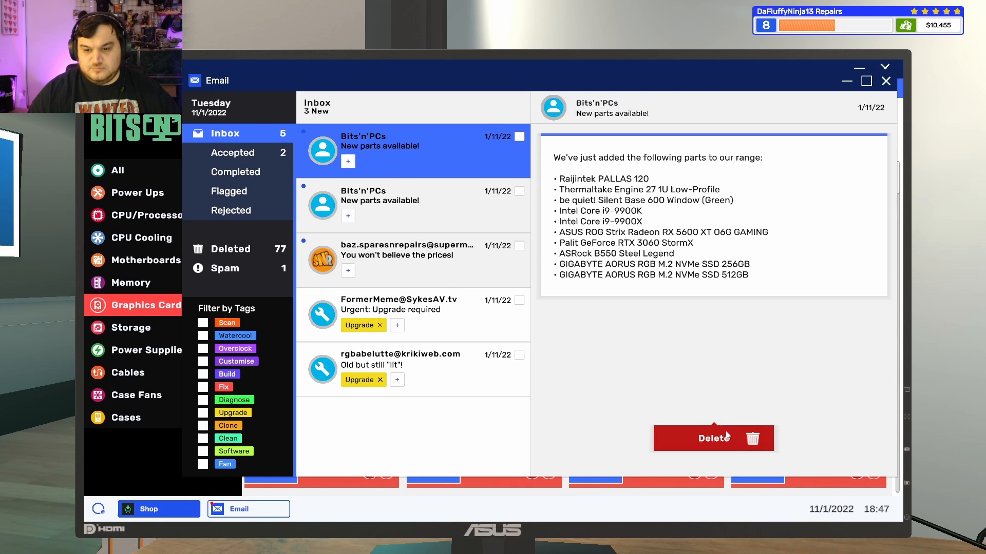
left_click(713, 439)
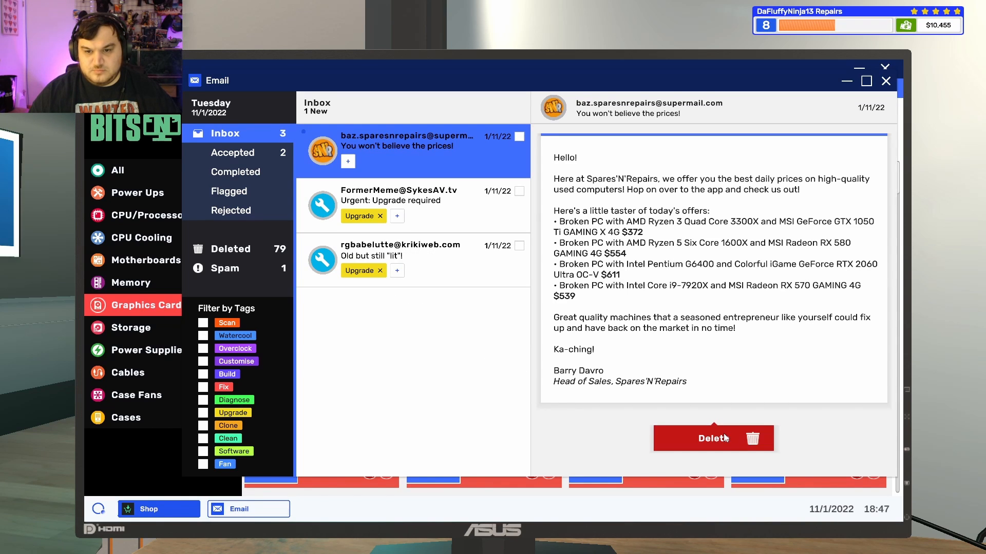
left_click(713, 438)
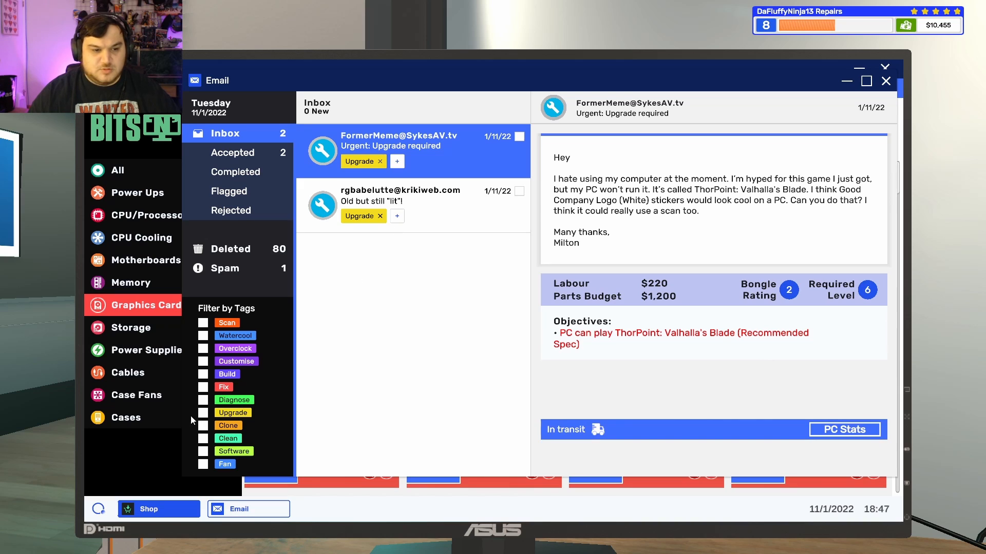
mouse_move(821, 83)
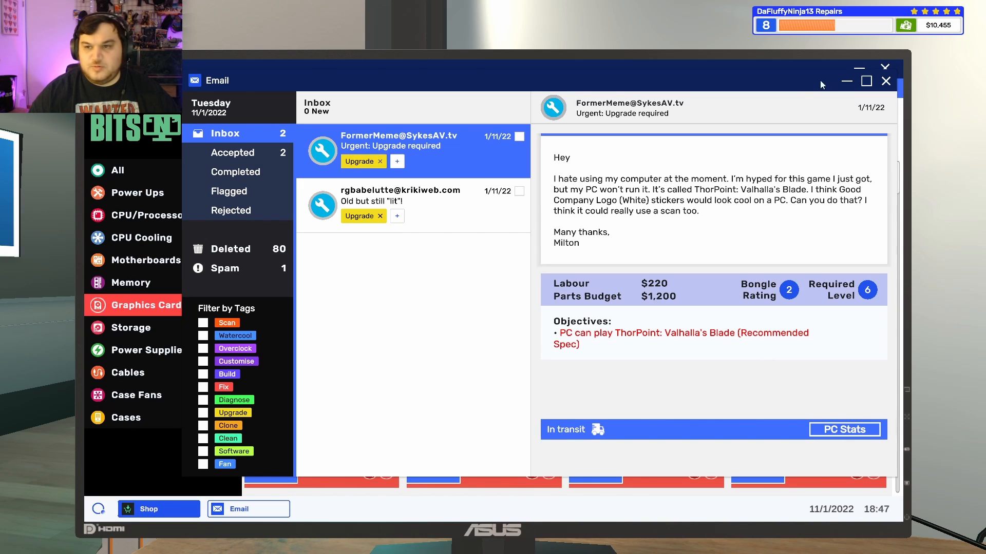
- Buy the broken PC listings on Spares'N'Repairs: Ryzen 5 1600X, Pentium G6400, Core i9-7920X and one more
left_click(148, 508)
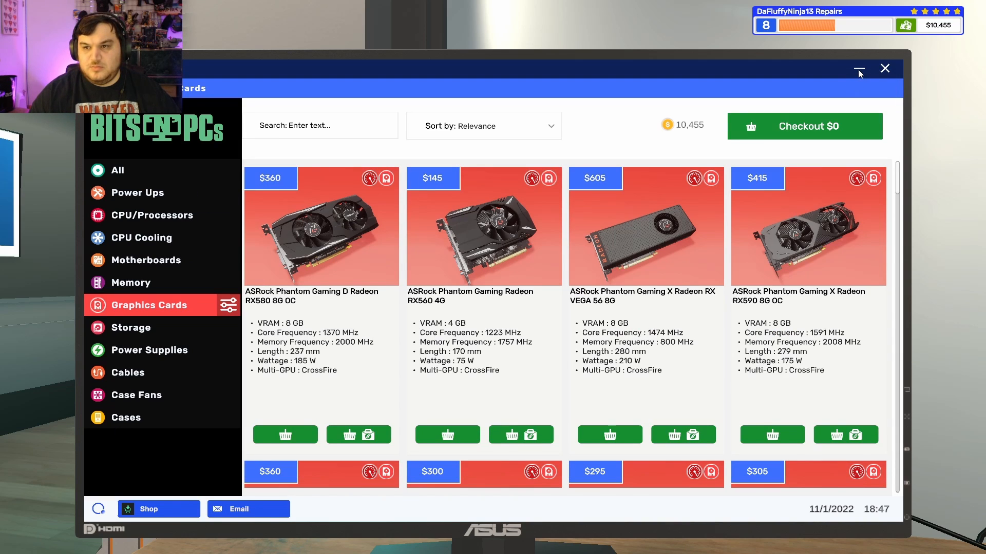
left_click(859, 67)
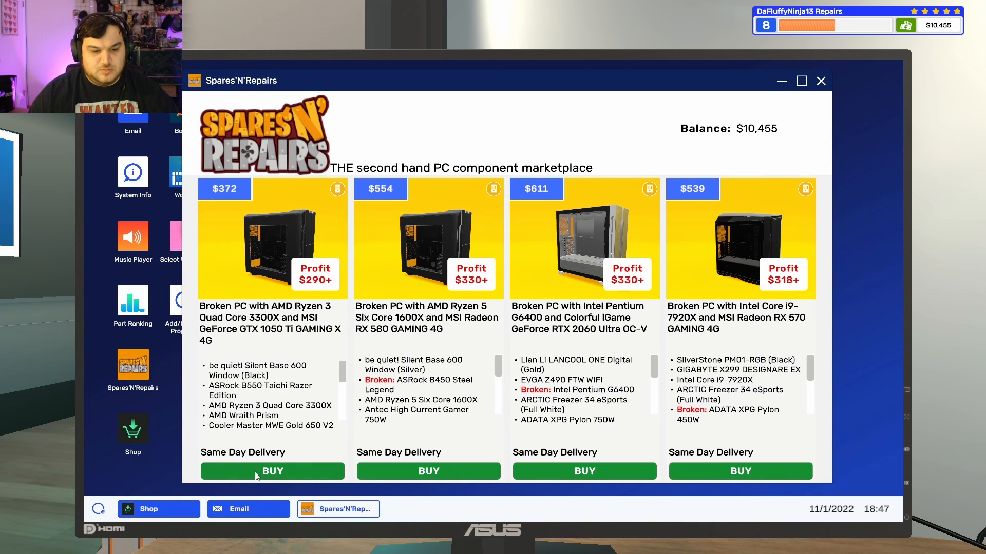
left_click(272, 472)
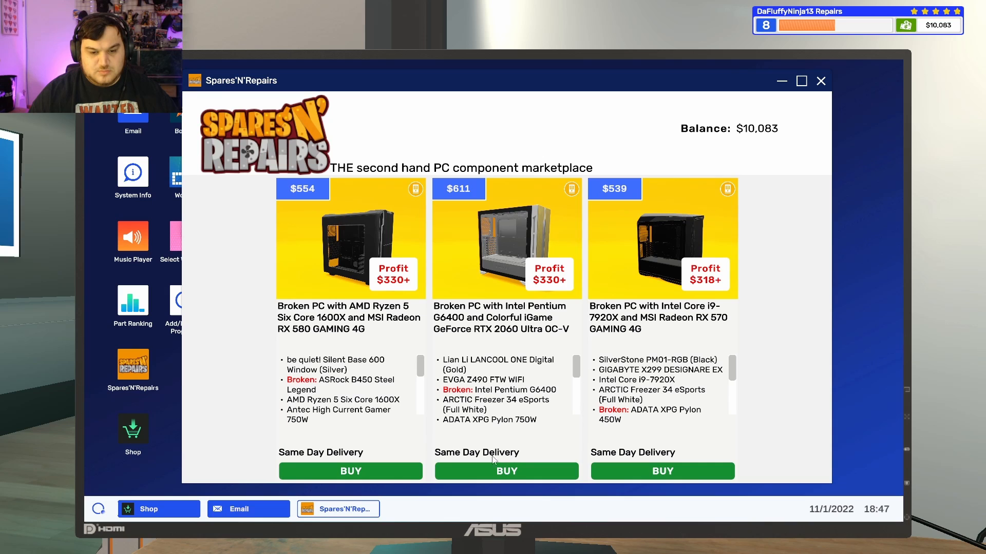
left_click(351, 472)
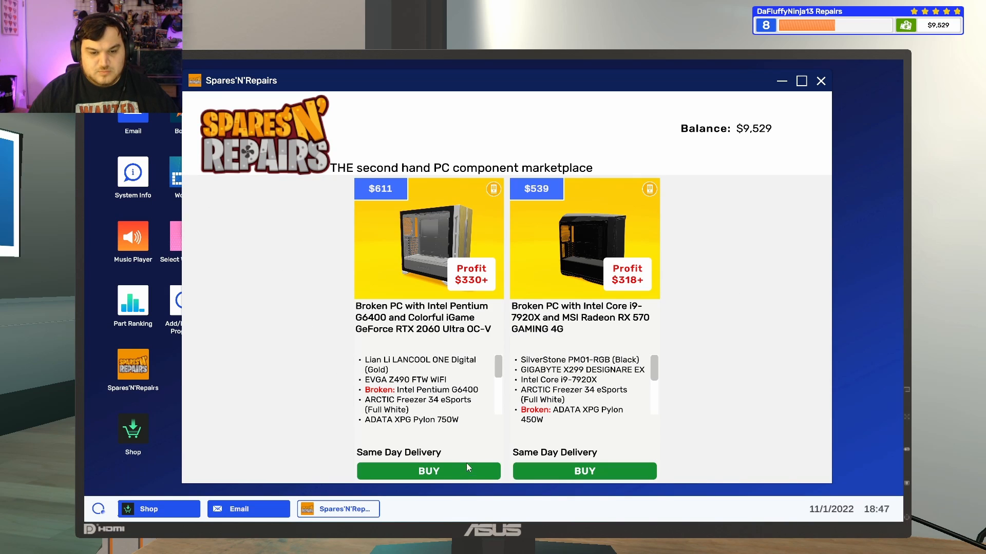
left_click(428, 471)
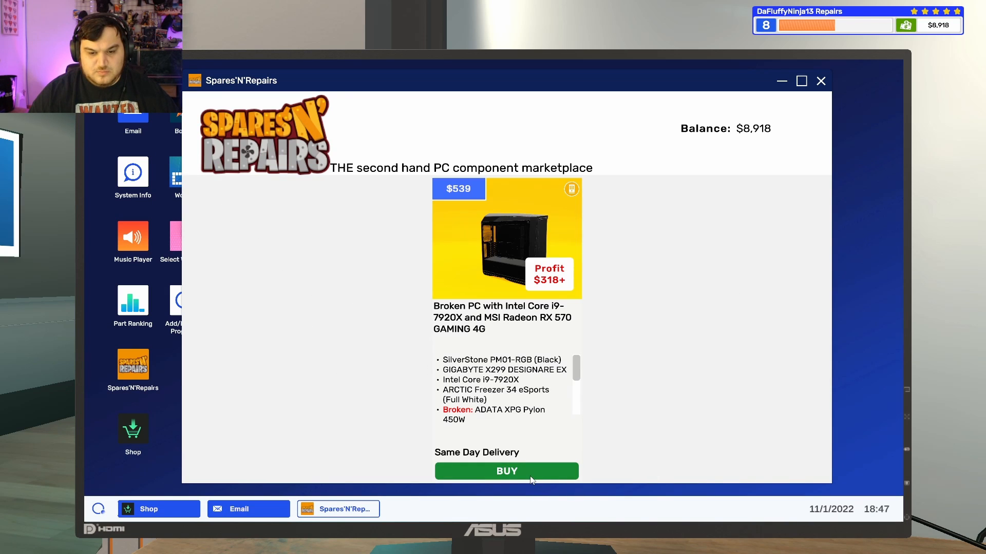
left_click(506, 471)
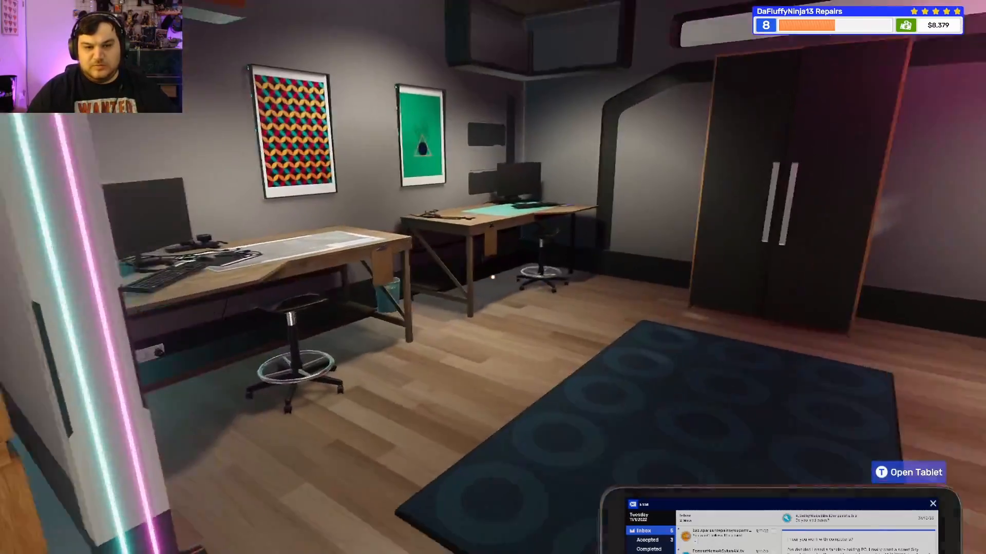
mouse_move(493, 276)
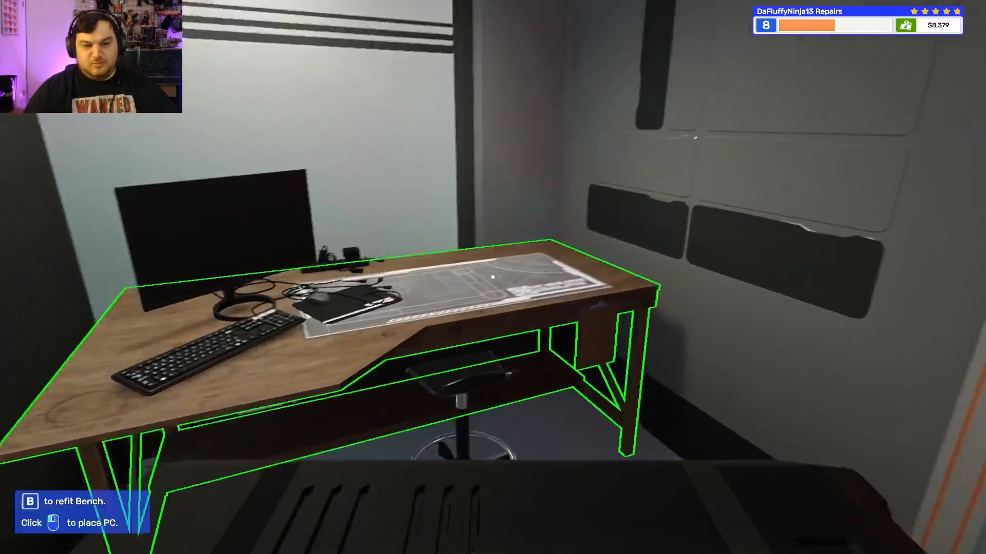
- Set the broken Ryzen 3 3300X PC down on the workbench, showing its parts and $372 resale value
left_click(493, 276)
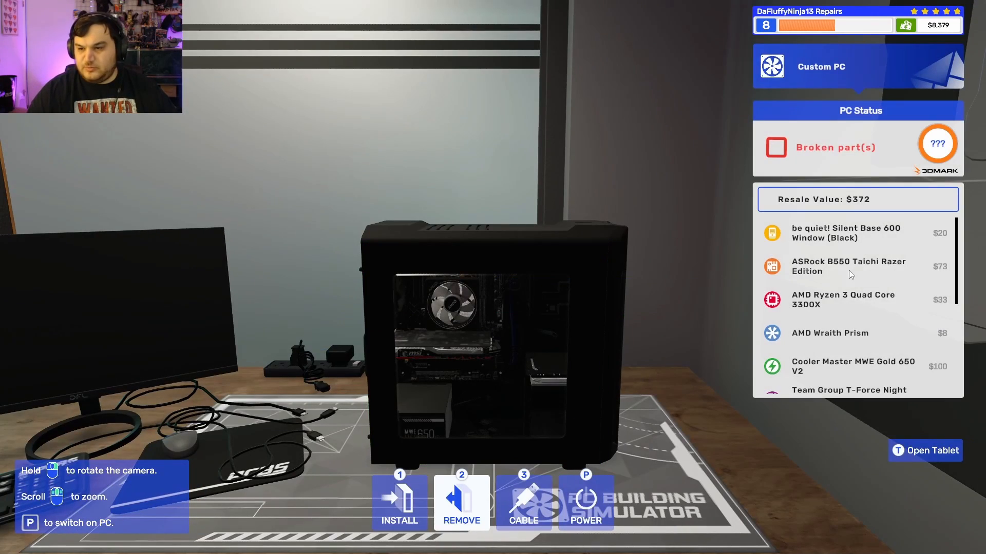
- Zoom into the case and remove the memory and AMD Wraith Prism cooler
scroll("down", 3)
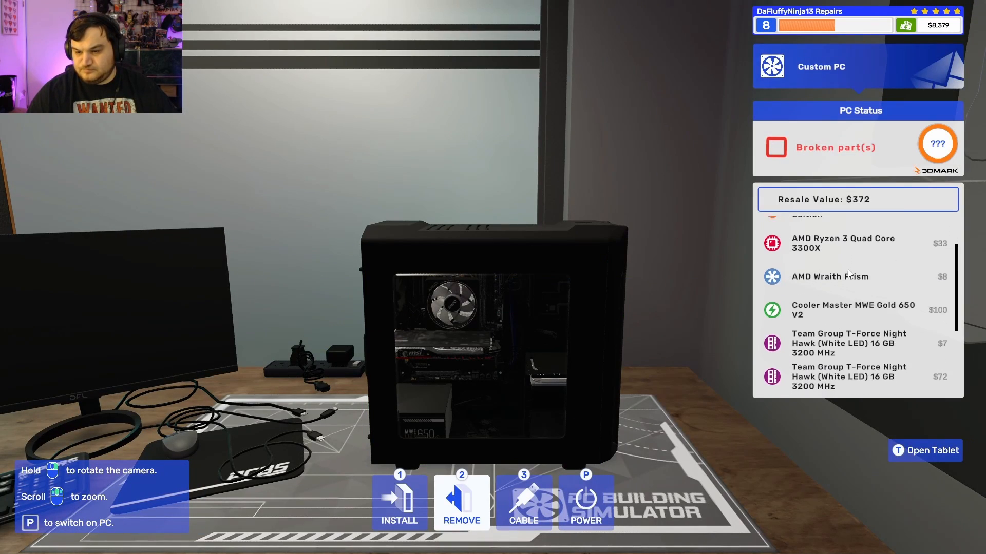
scroll("down", 3)
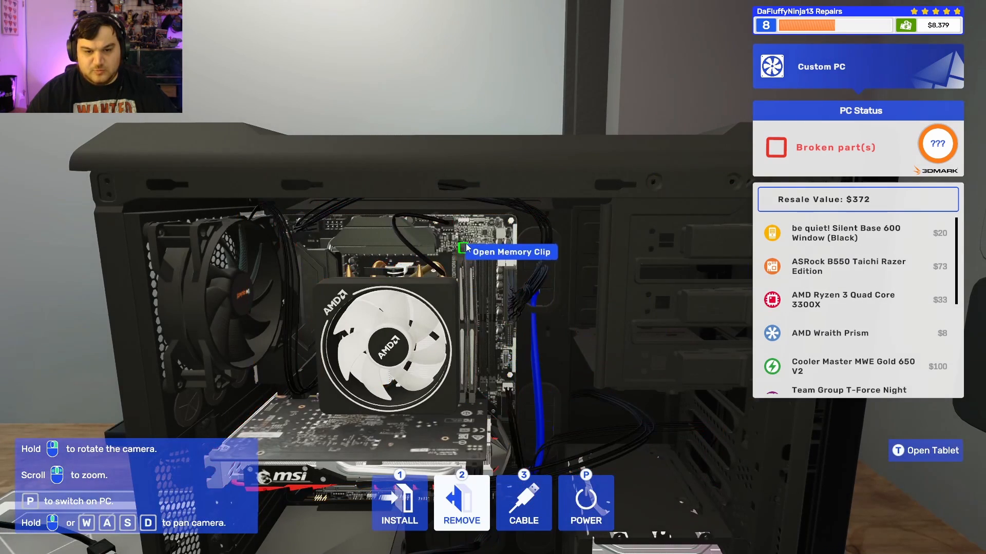
mouse_move(468, 252)
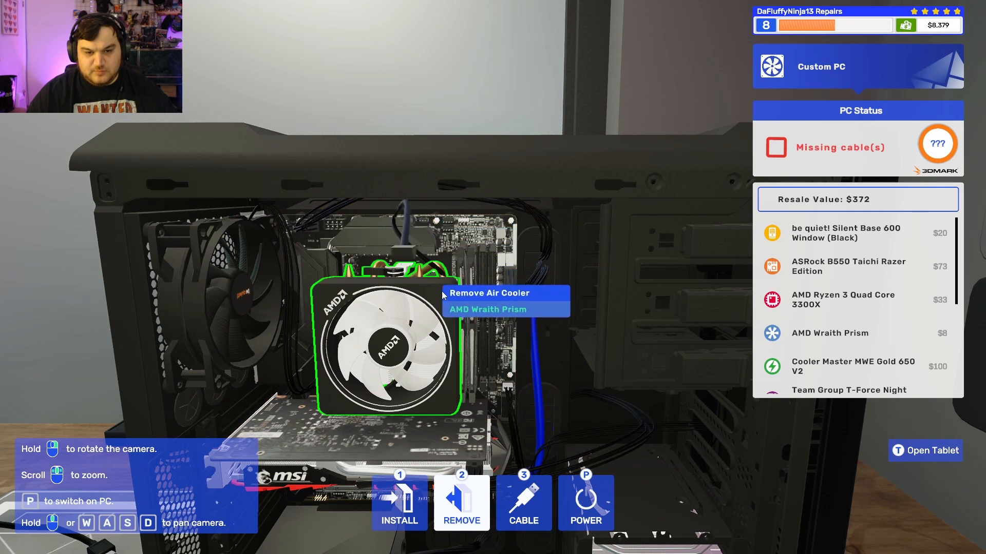
left_click(461, 503)
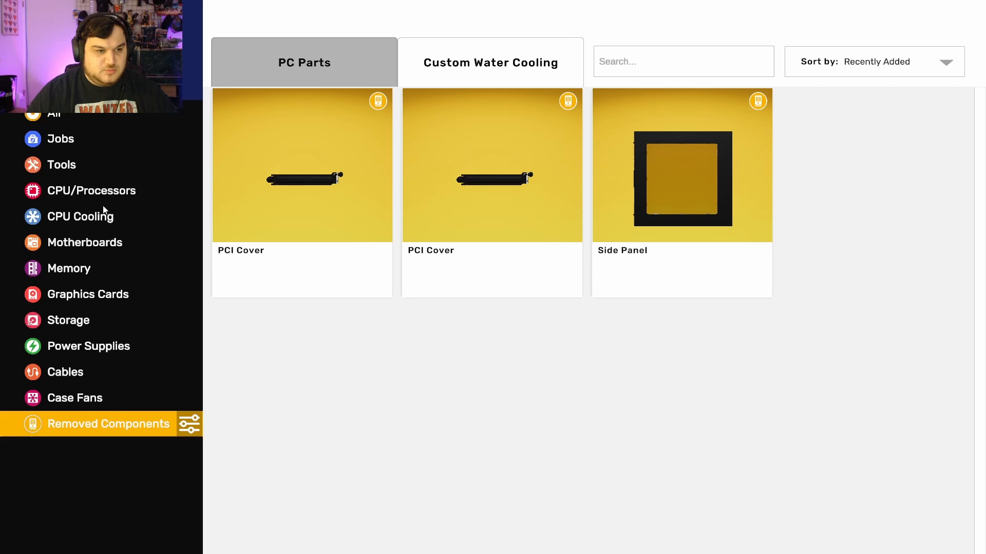
- Filter the removed components to Memory, showing the broken $7 T-Force Night Hawk stick
left_click(69, 268)
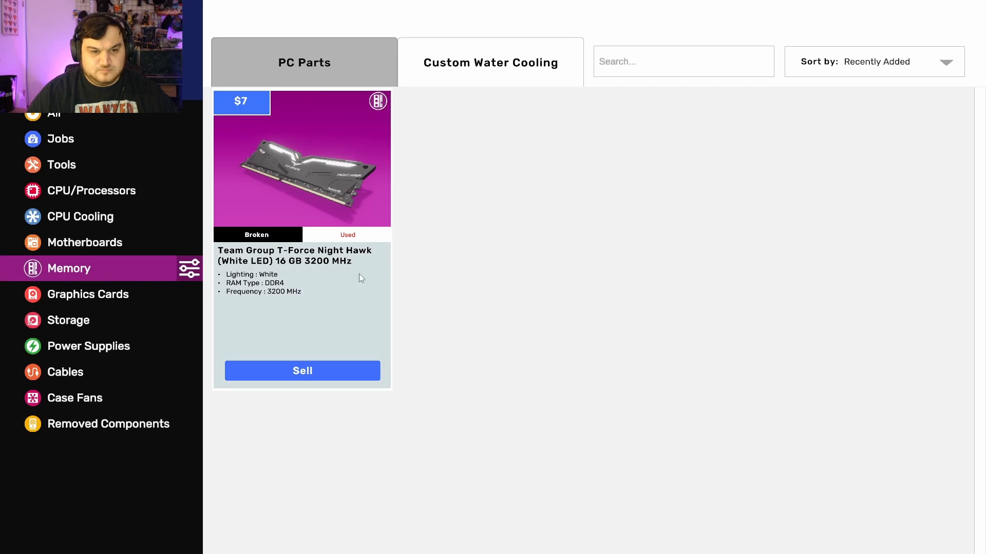
mouse_move(449, 213)
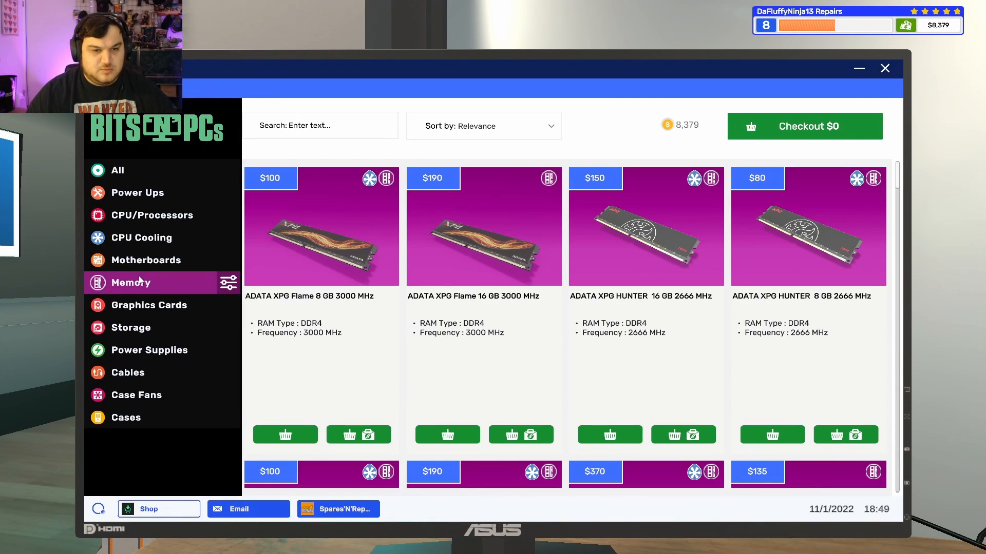
- Search the Bits'N'PCs memory listings for 'night' to find T-Force Night Hawk kits
type("night")
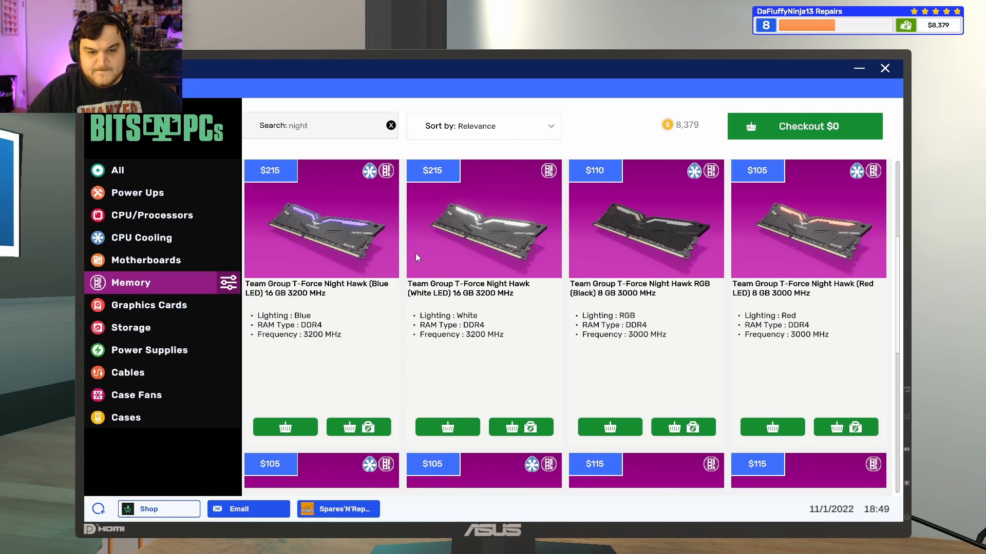
mouse_move(512, 427)
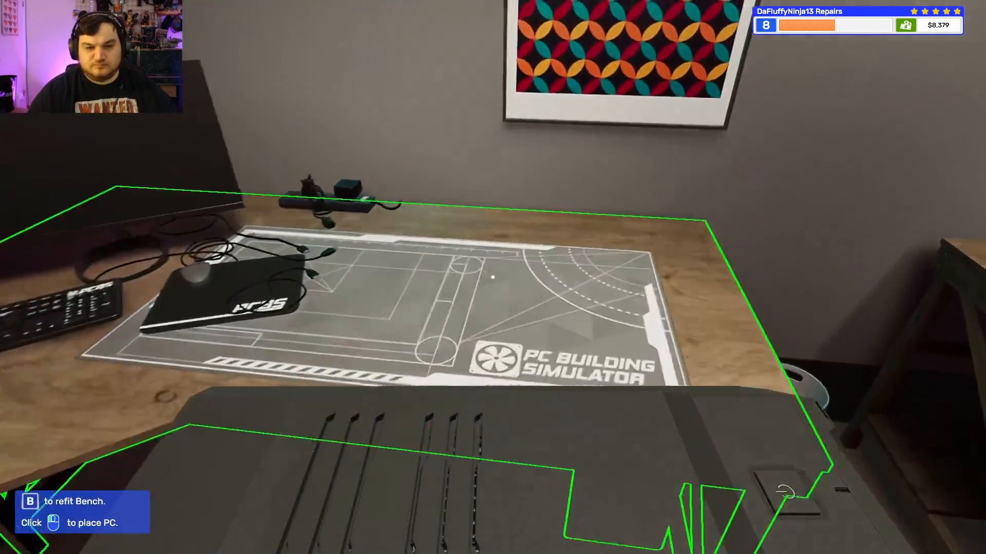
- Bench the Ryzen 5 1600X PC and pull its CPU, graphics cards, RAM and motherboard
left_click(492, 276)
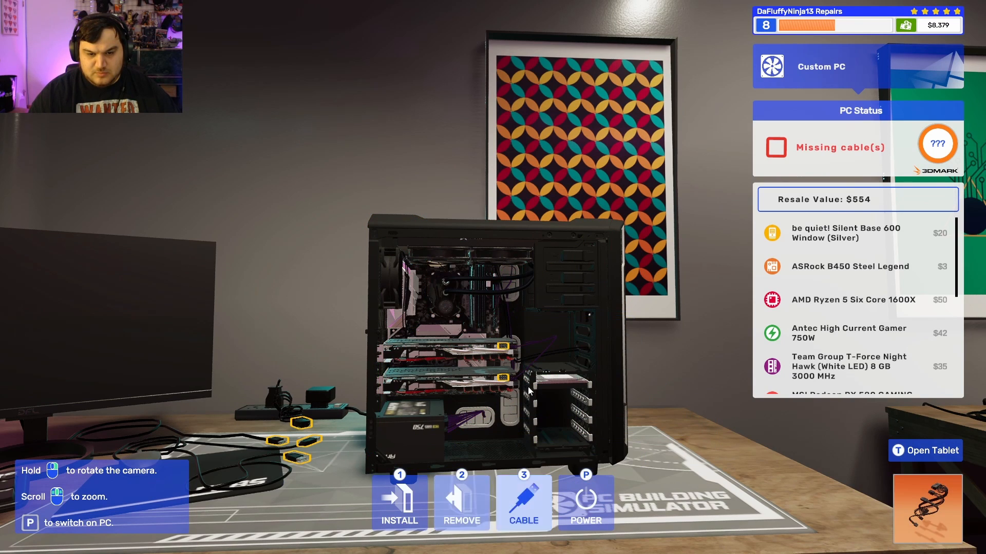
mouse_move(398, 500)
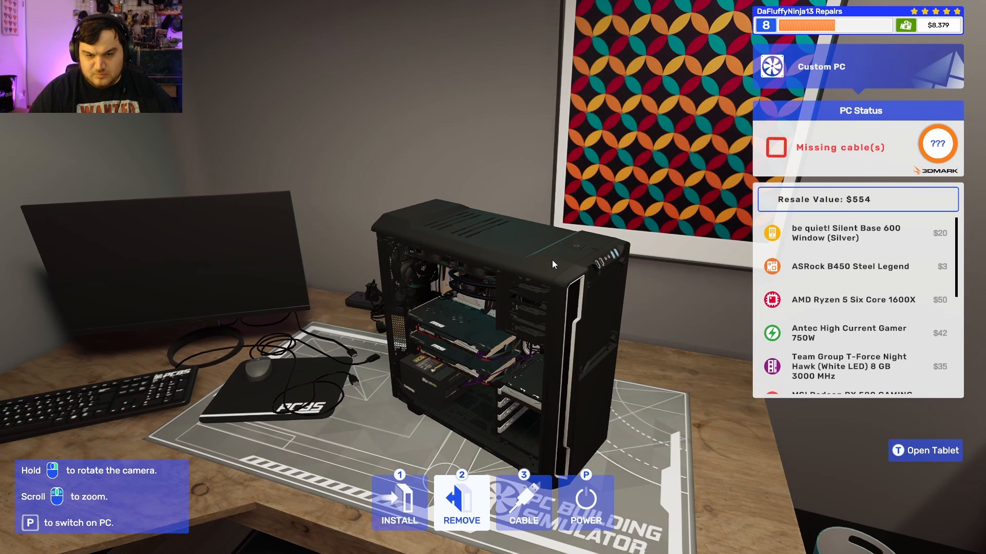
mouse_move(562, 306)
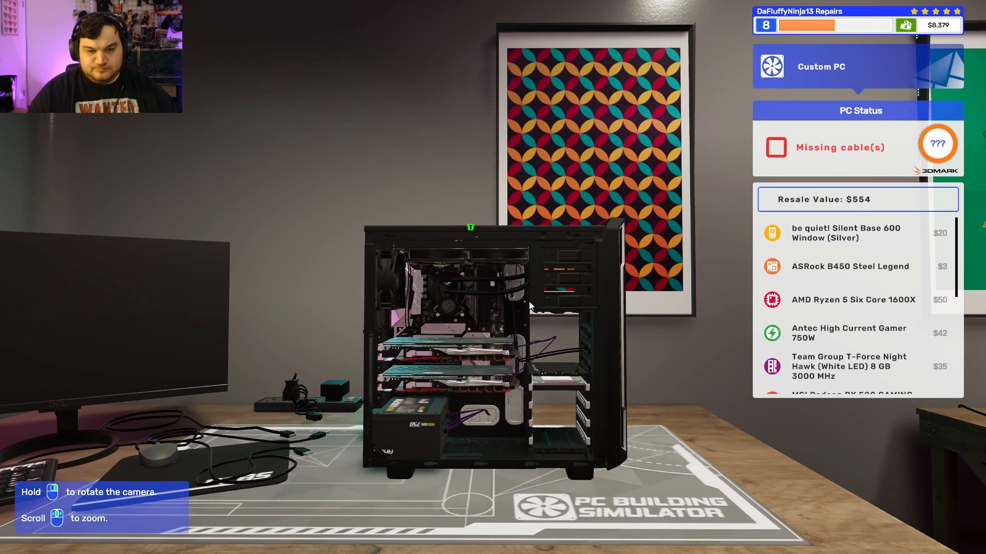
left_click(449, 295)
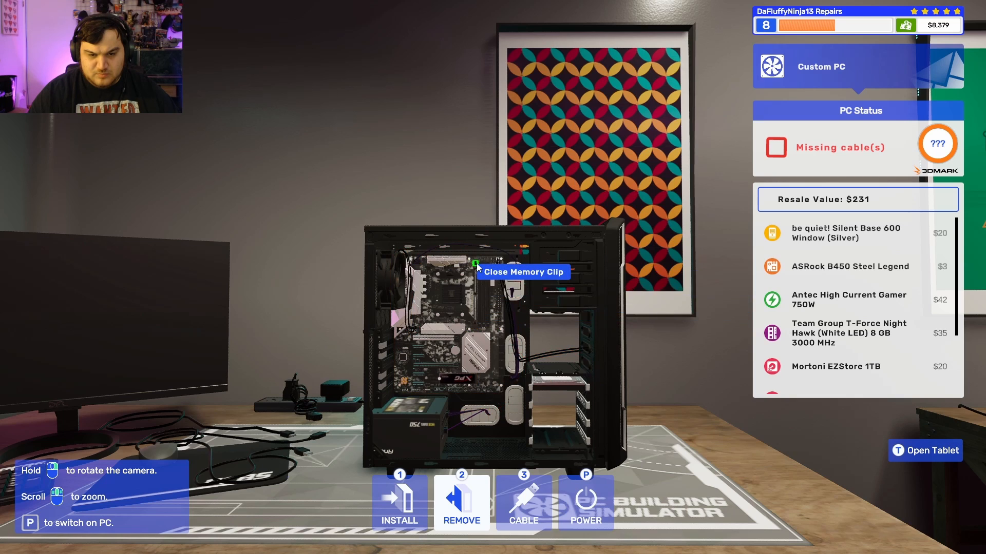
left_click(476, 265)
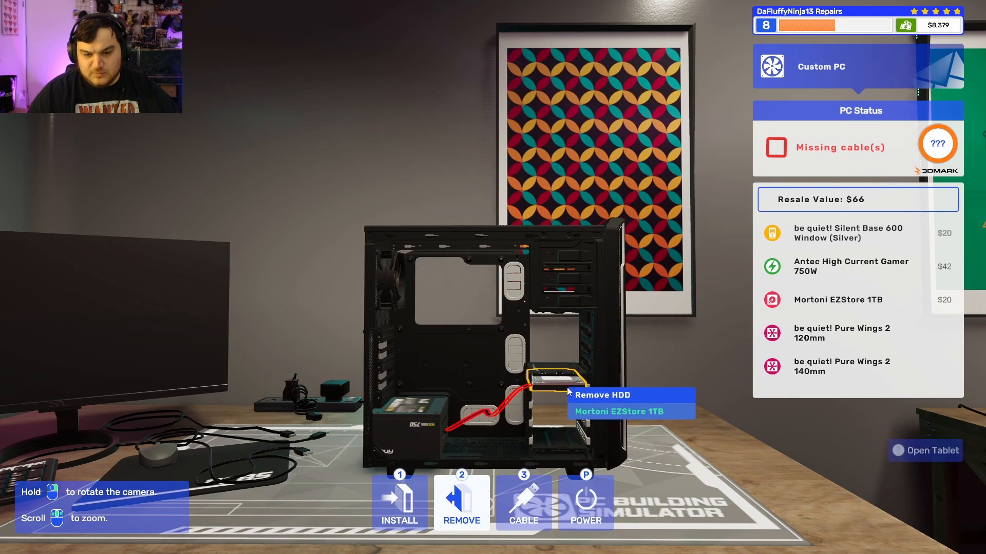
mouse_move(598, 332)
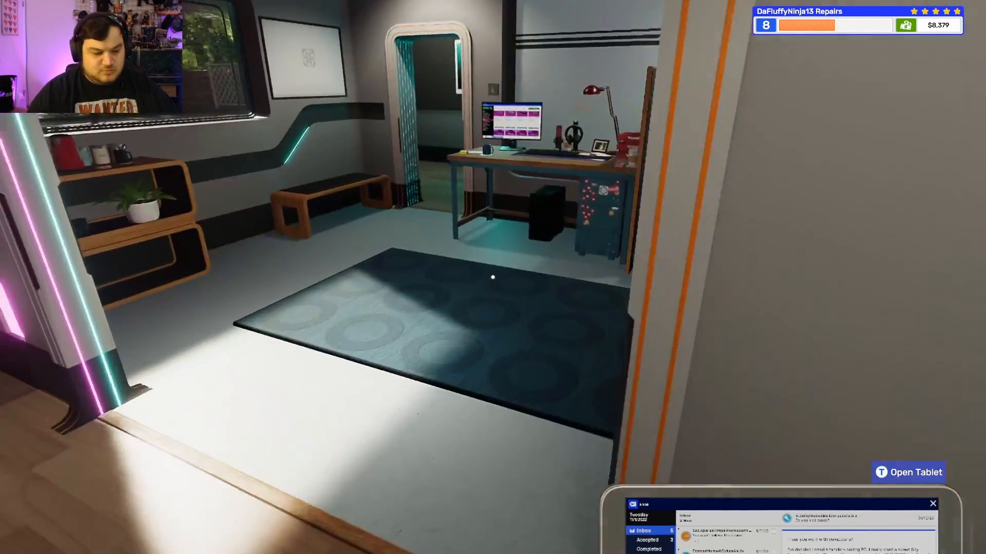
- Browse the Bits'N'PCs motherboard listings down to the ASRock B550 Steel Legend
left_click(908, 473)
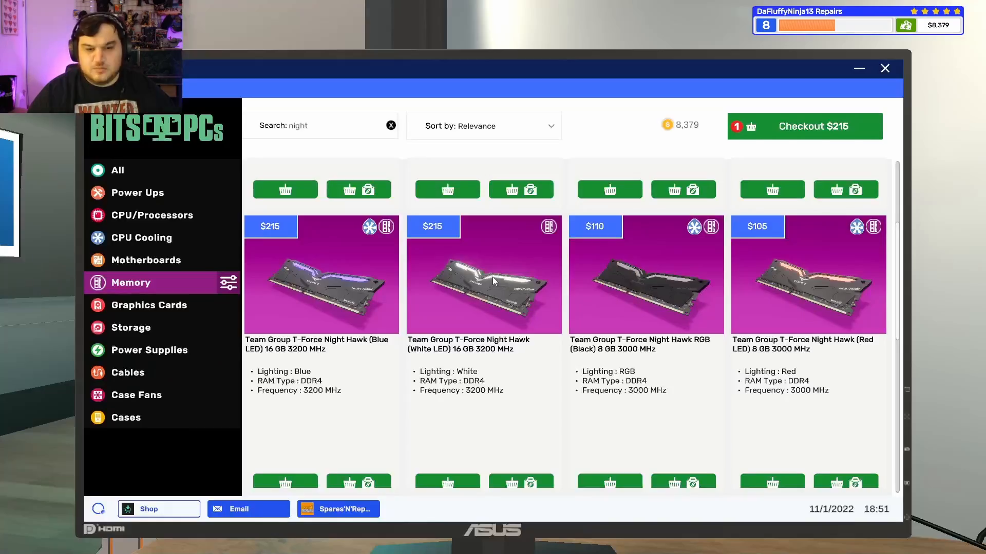
left_click(145, 260)
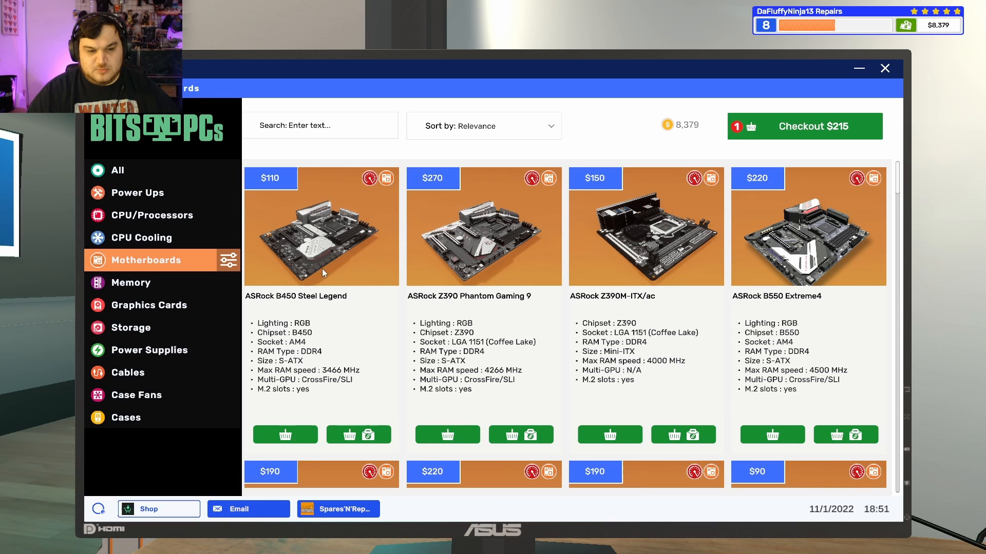
mouse_move(314, 359)
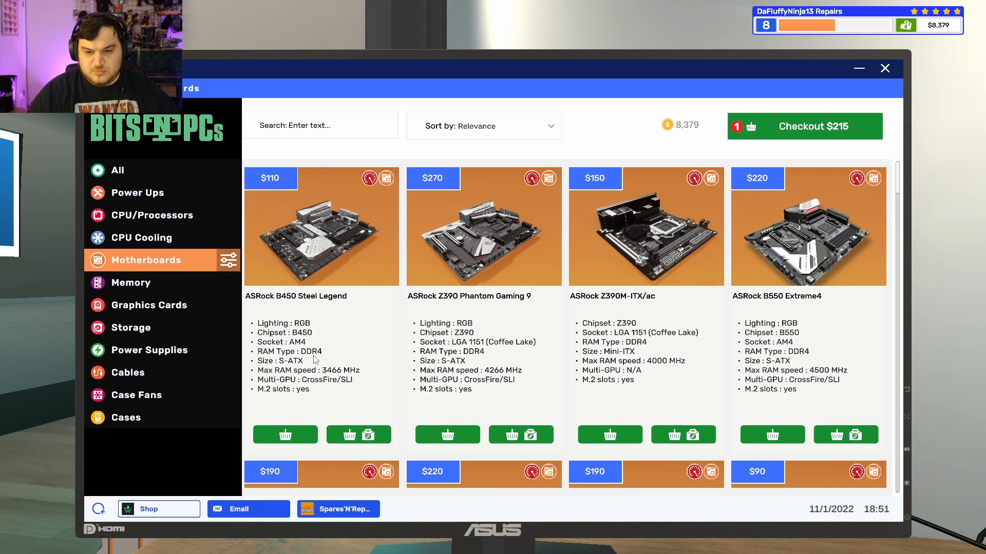
scroll("down", 3)
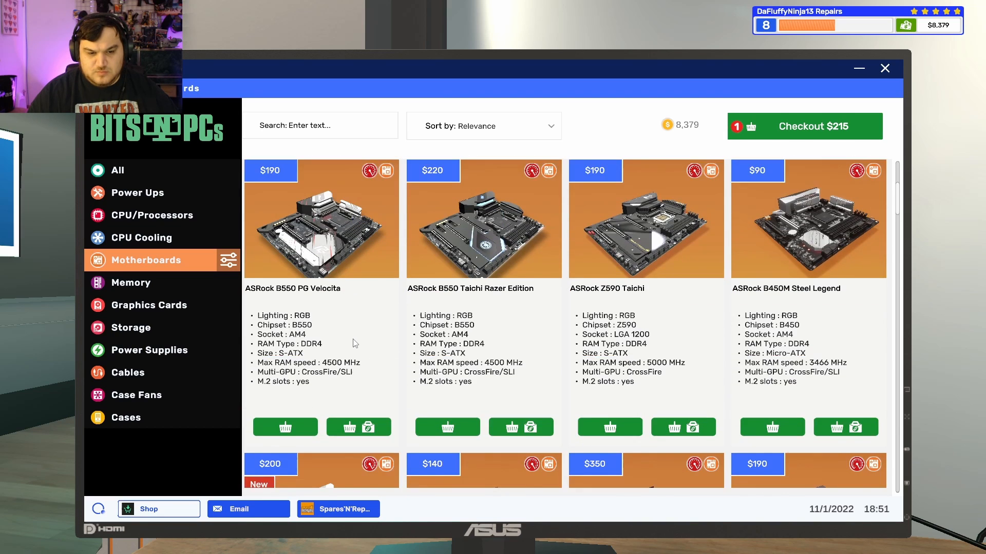
scroll("down", 3)
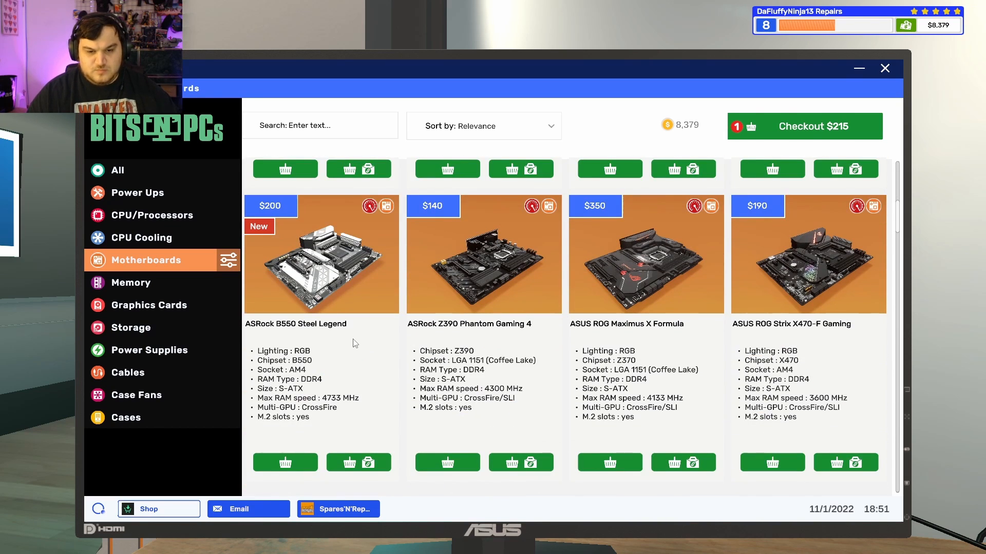
left_click(884, 67)
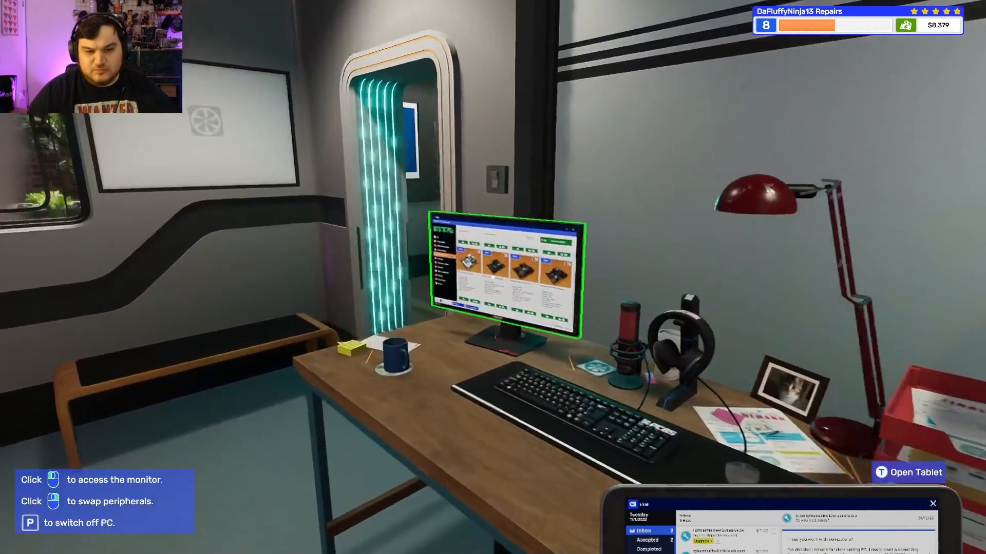
- Add the ASRock B550 Steel Legend to the basket and return to the workbench
left_click(504, 276)
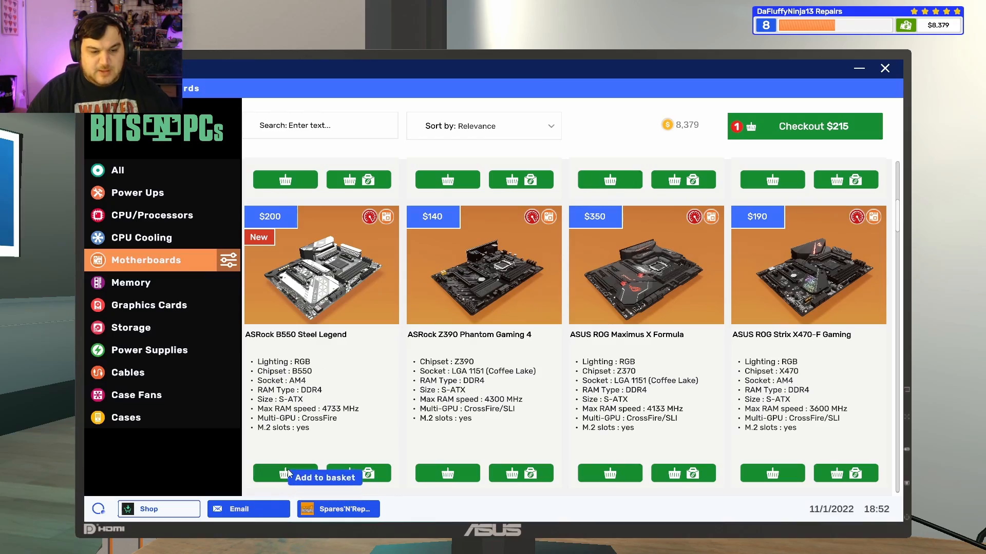
left_click(284, 474)
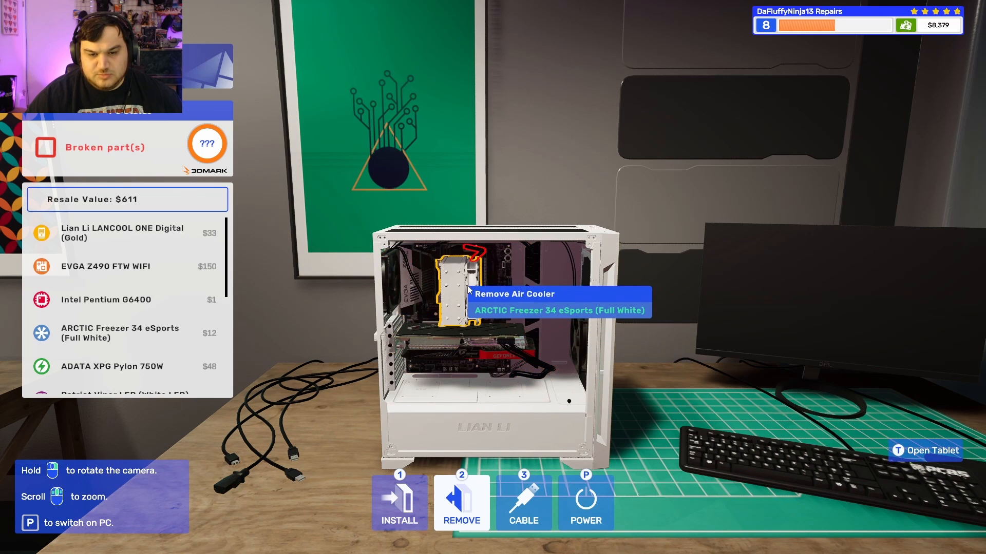
- Remove the ARCTIC Freezer cooler and Pentium G6400 from the white Lian Li PC
left_click(459, 289)
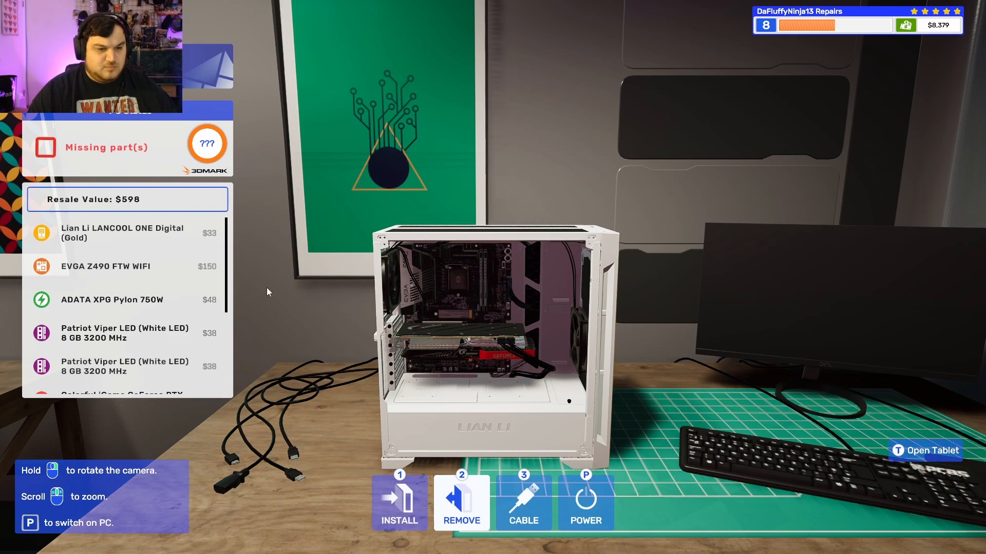
scroll("down", 3)
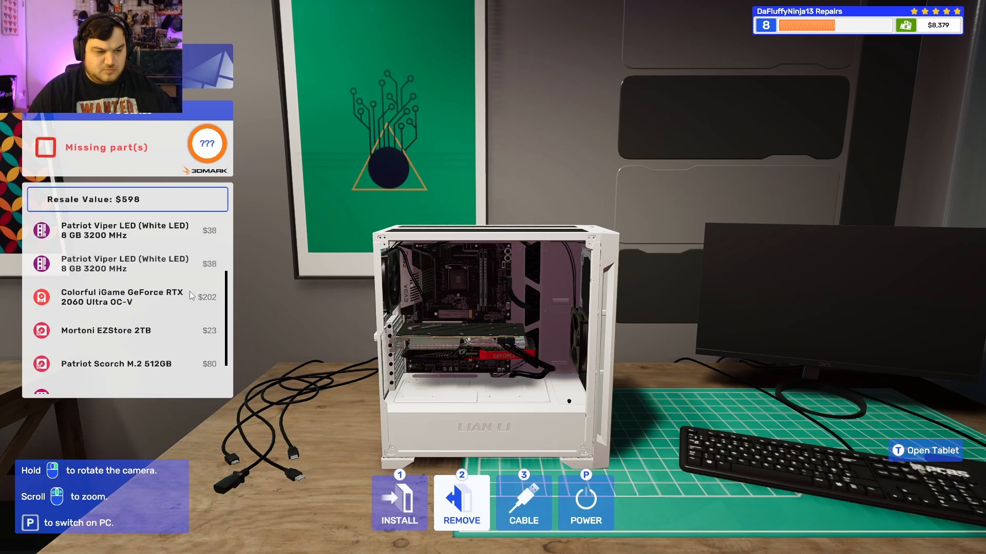
scroll("down", 3)
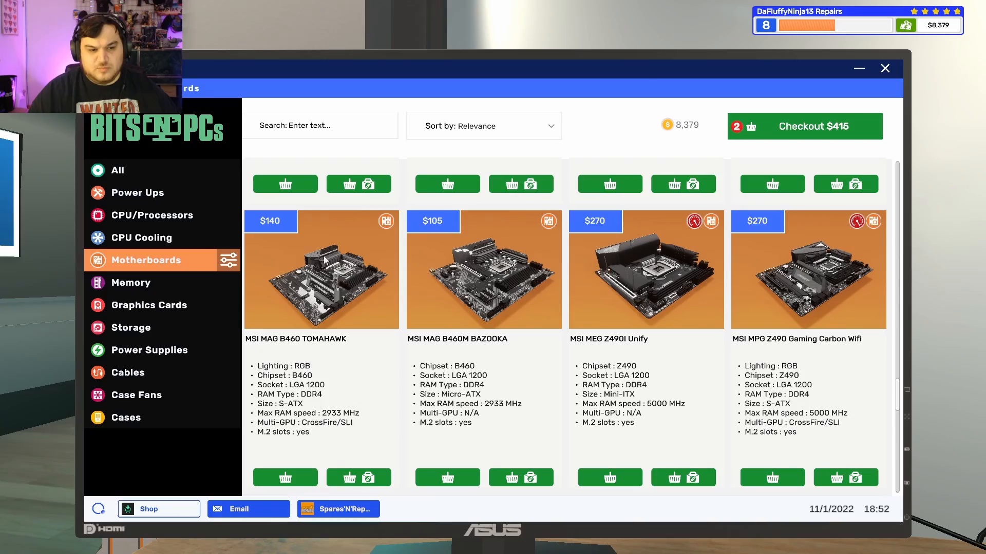
- Review the inventory's CPU/Processors list, including the broken Pentium G6400 among six used CPUs
left_click(152, 215)
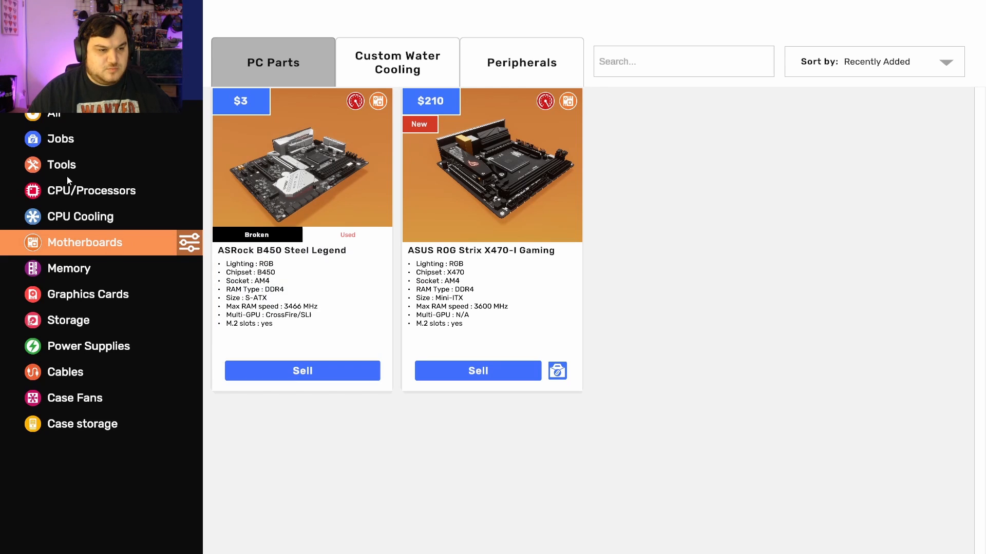
left_click(91, 191)
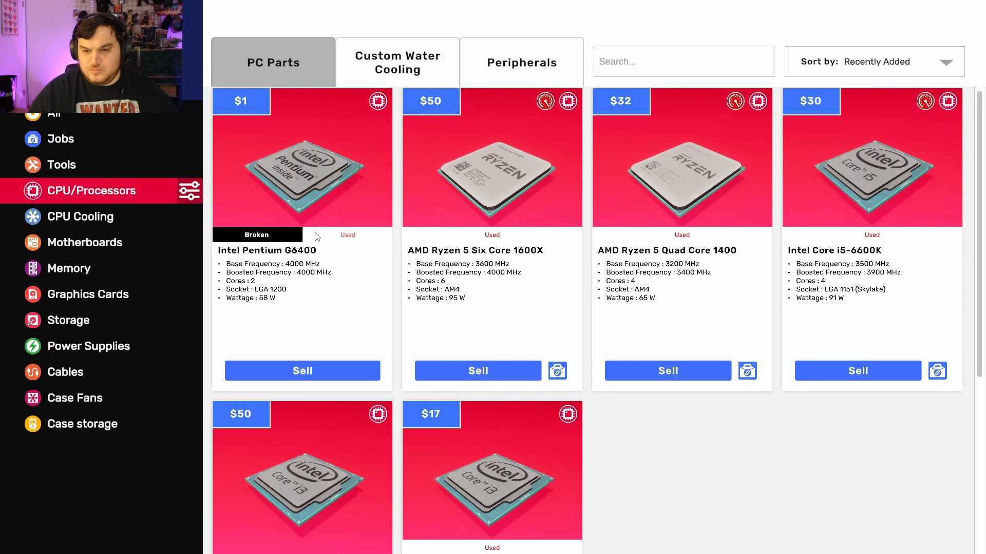
mouse_move(337, 283)
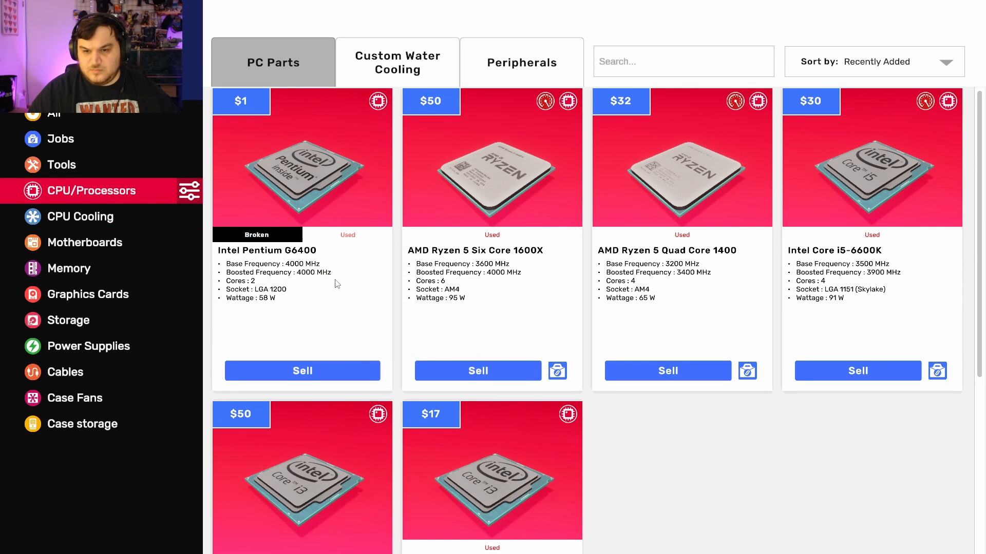
scroll("down", 3)
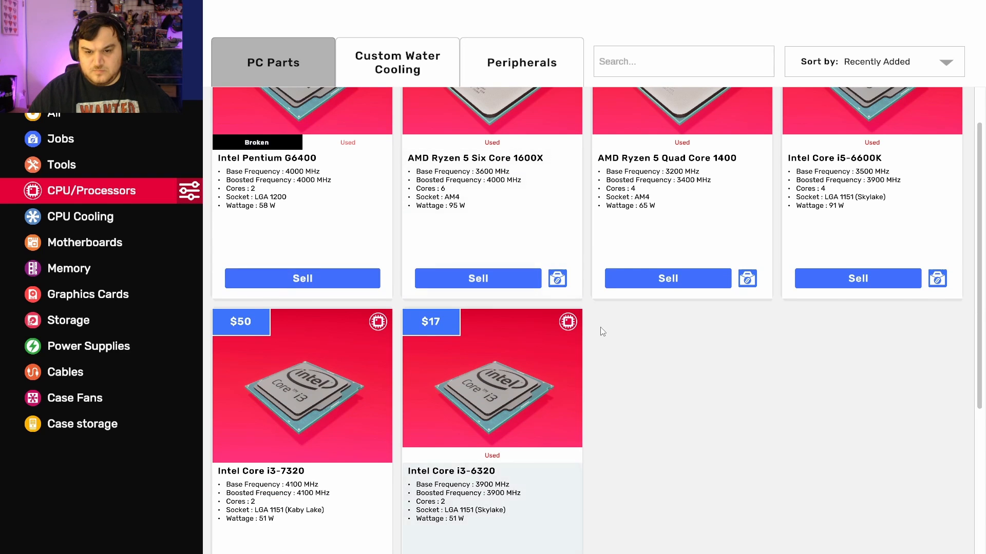
scroll("down", 3)
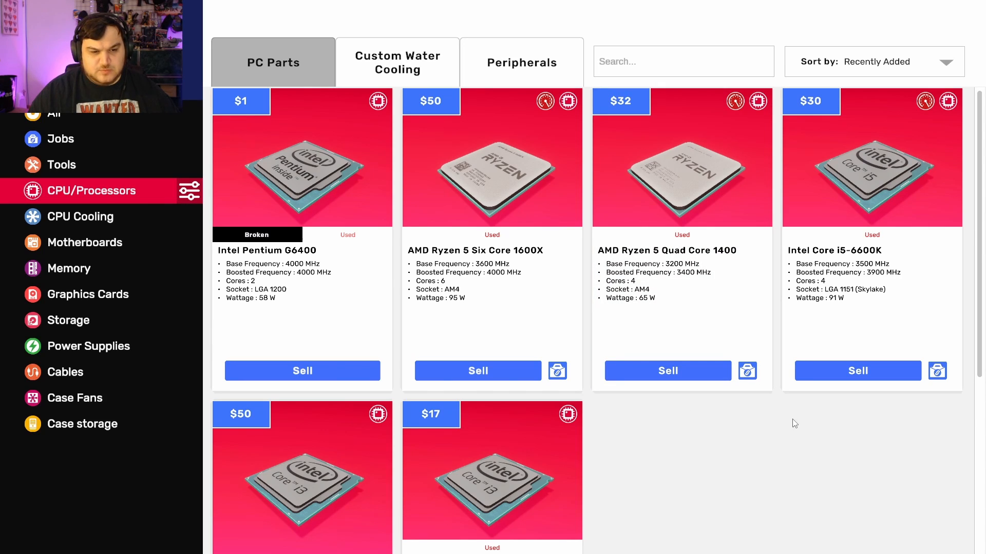
scroll("down", 3)
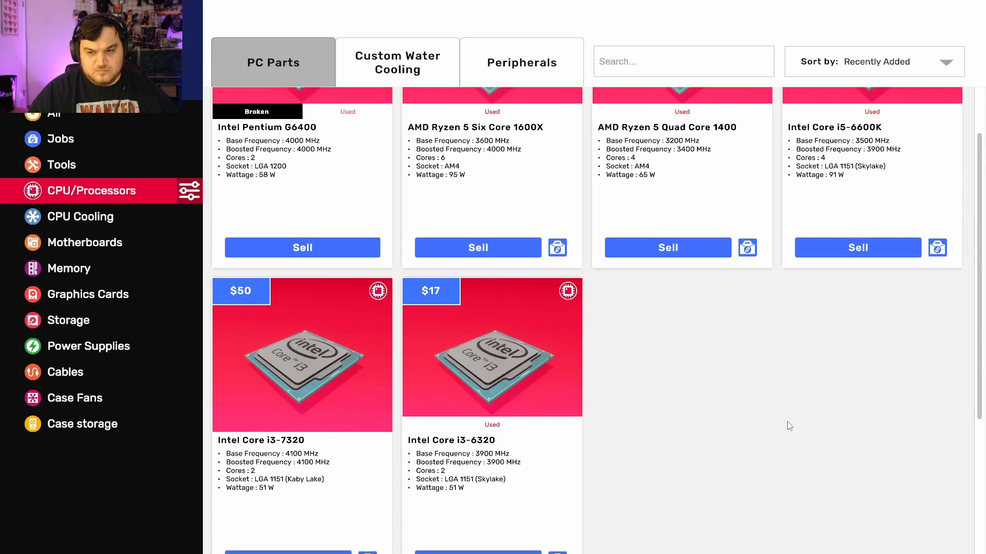
scroll("down", 3)
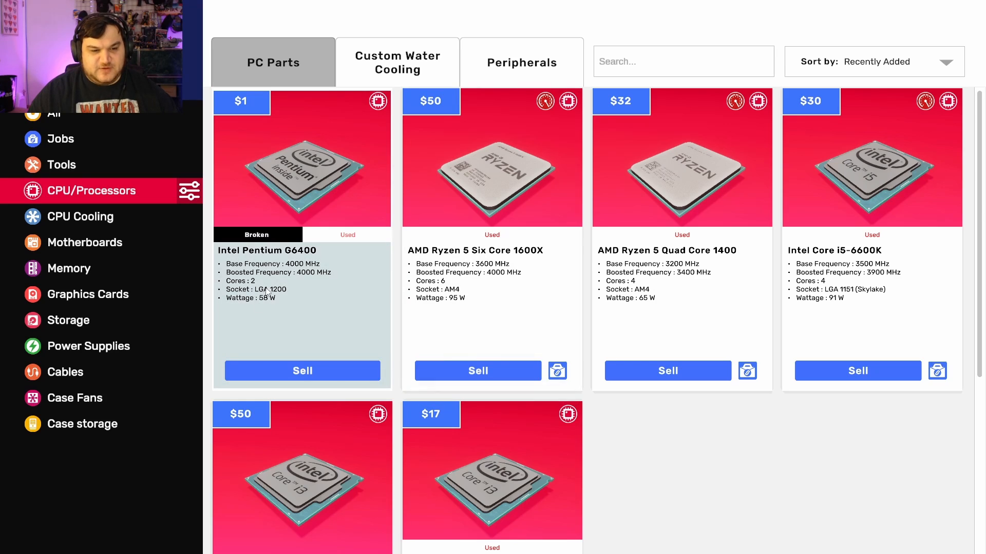
mouse_move(329, 311)
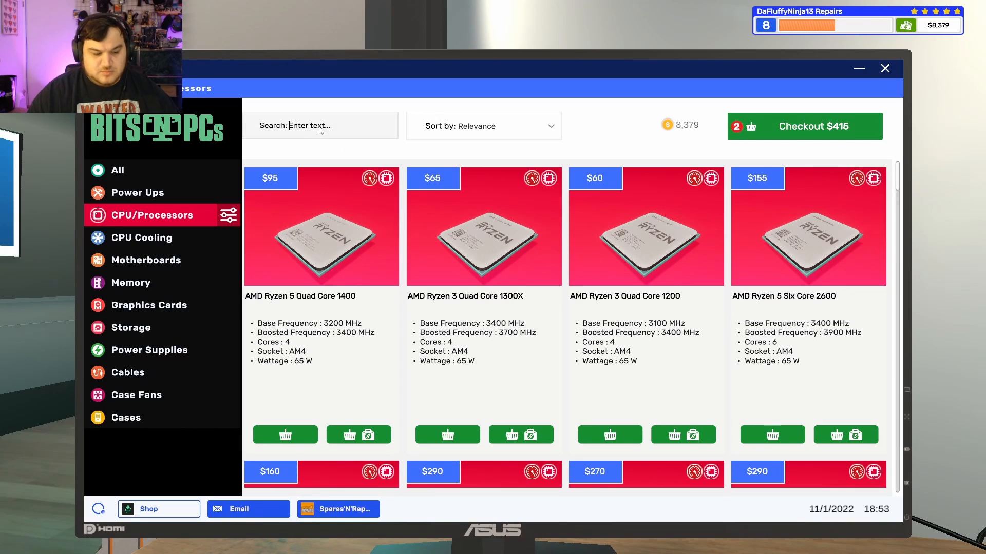
- Search '6400', add an Intel Pentium G6400 to the basket ($465 total) and leave the computer
type("6400")
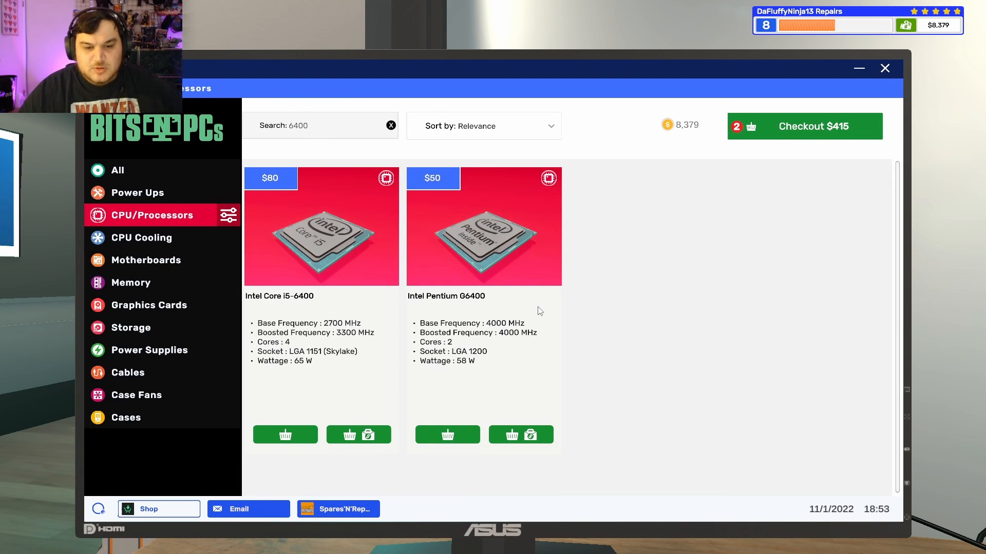
mouse_move(447, 435)
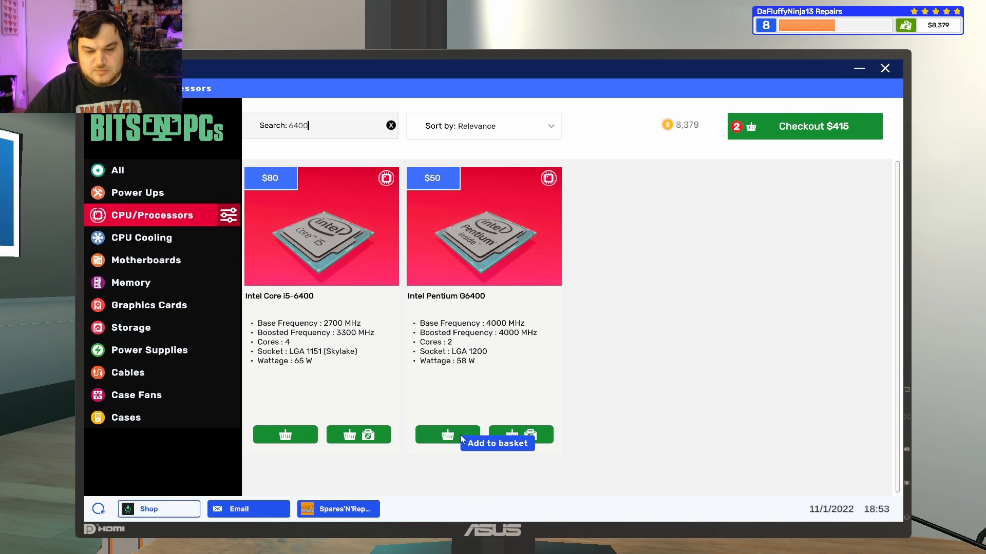
left_click(447, 434)
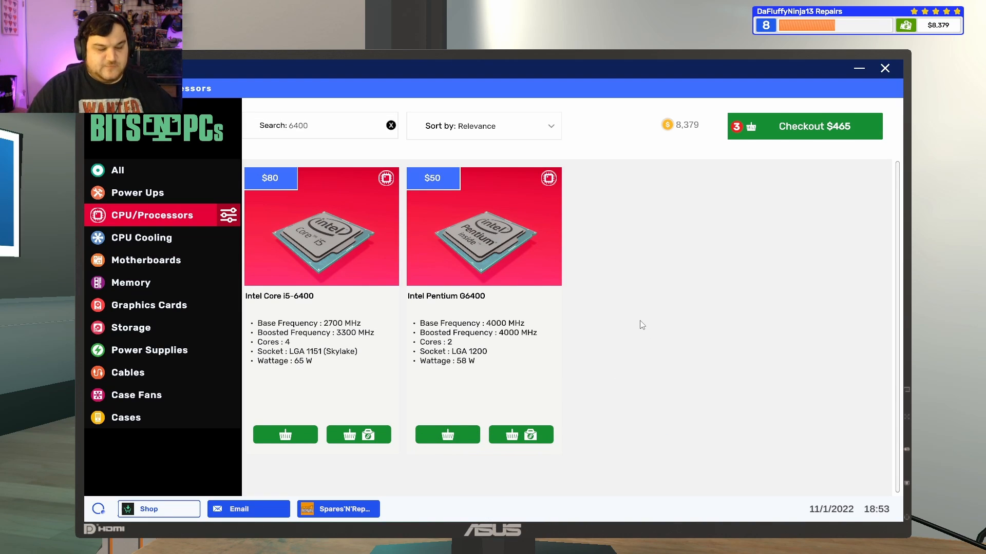
left_click(884, 68)
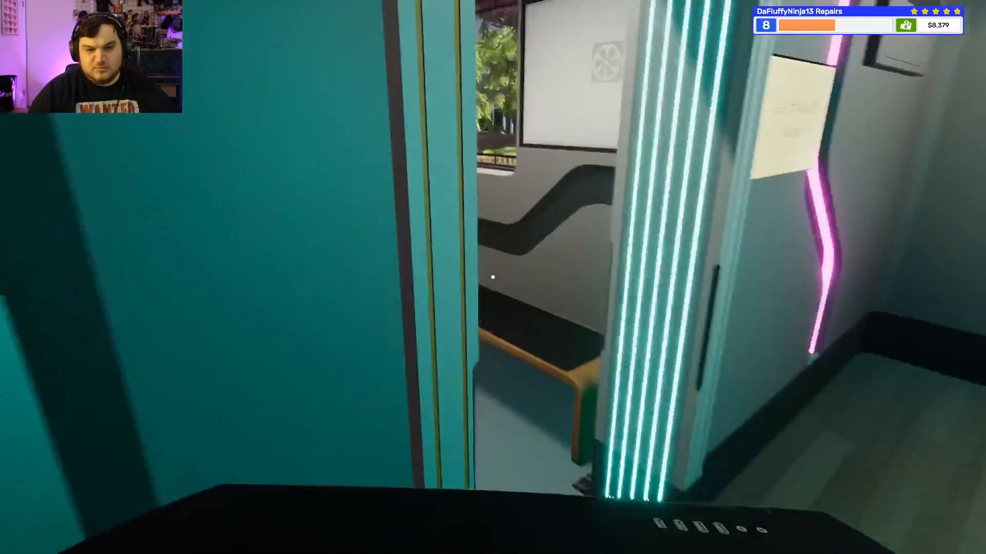
mouse_move(493, 277)
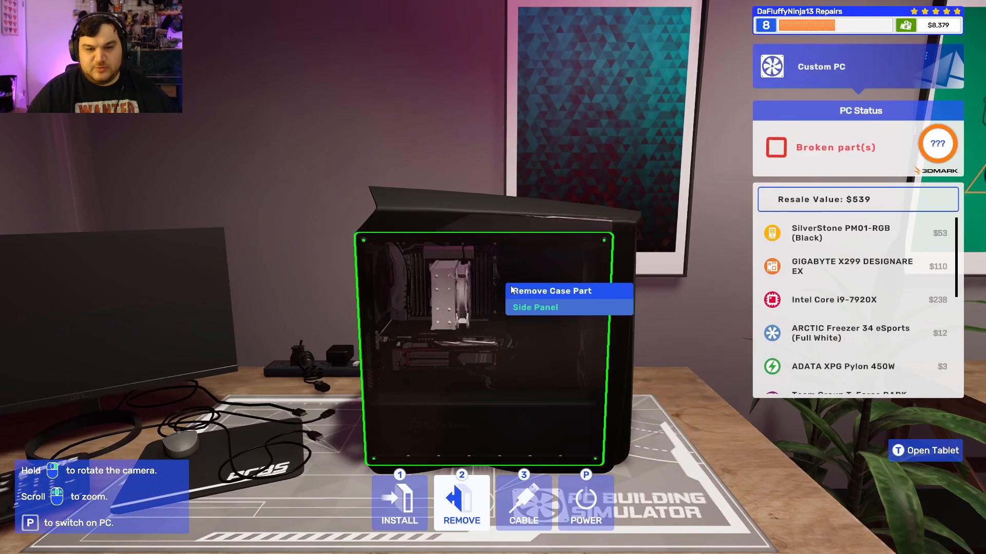
- Take the side panel off the black SilverStone PC holding the broken i9-7920X
left_click(535, 307)
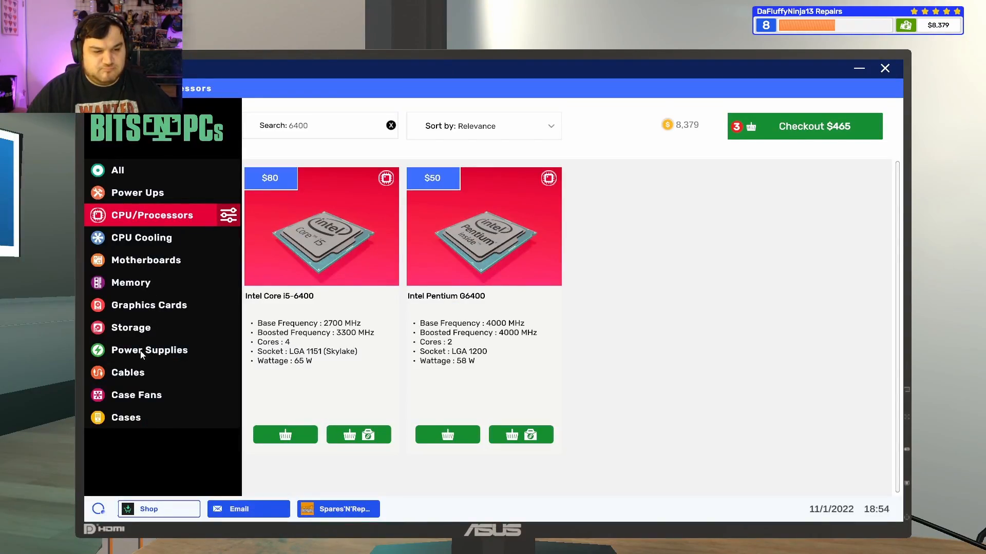
- Find the ADATA XPG Pylon 450W in the Power Supplies listings by searching 450
left_click(149, 350)
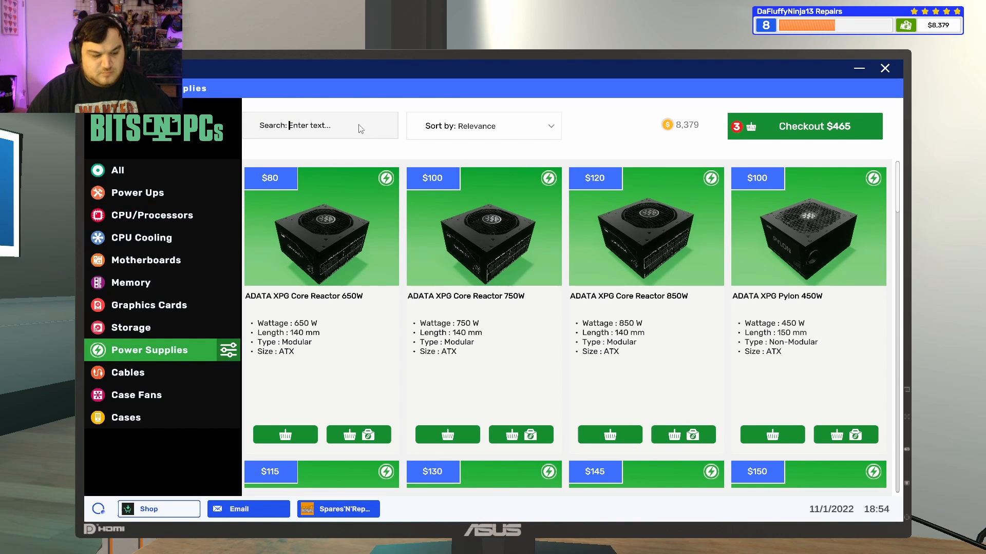
type("450")
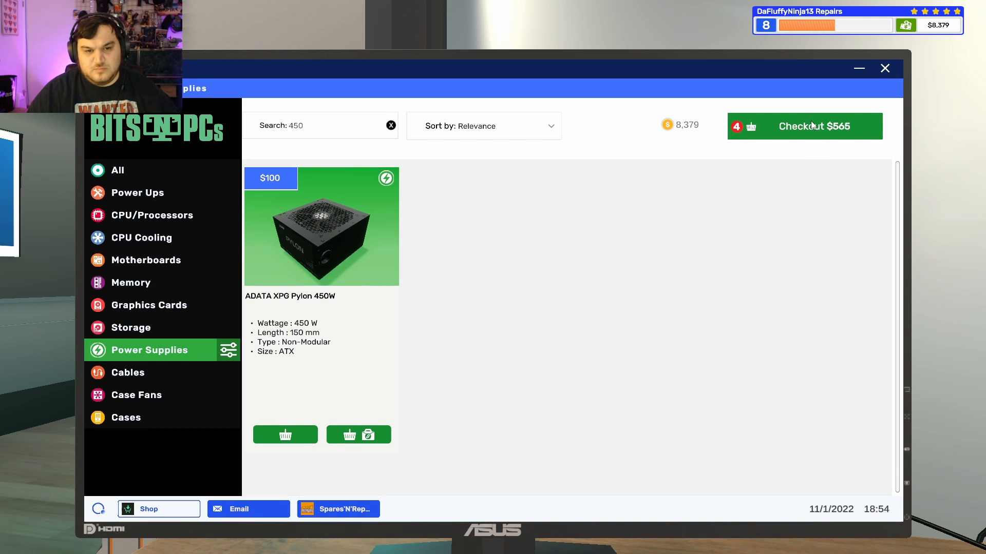
- Check out and buy the four-part Bits'N'PCs order for $565, then close the shop
left_click(804, 126)
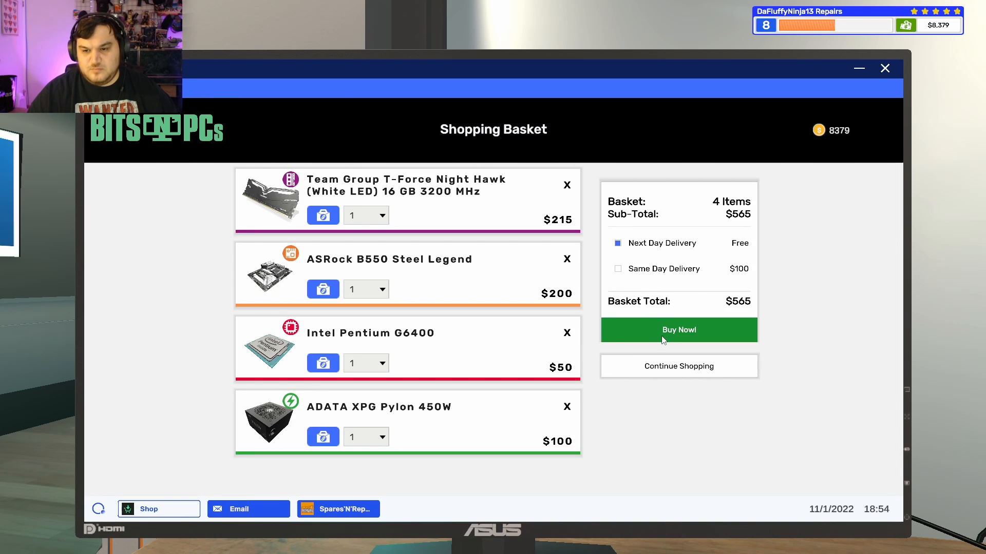
left_click(679, 329)
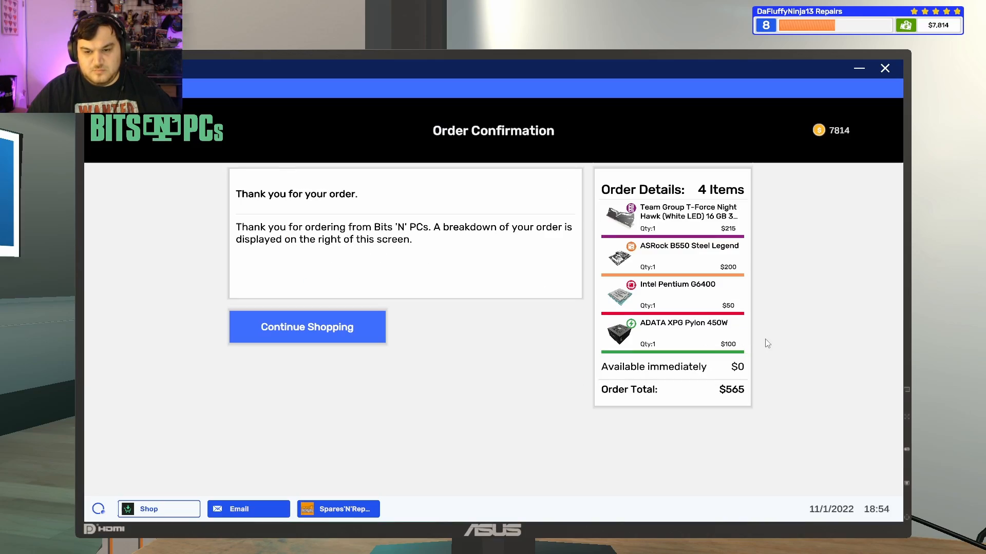
left_click(884, 68)
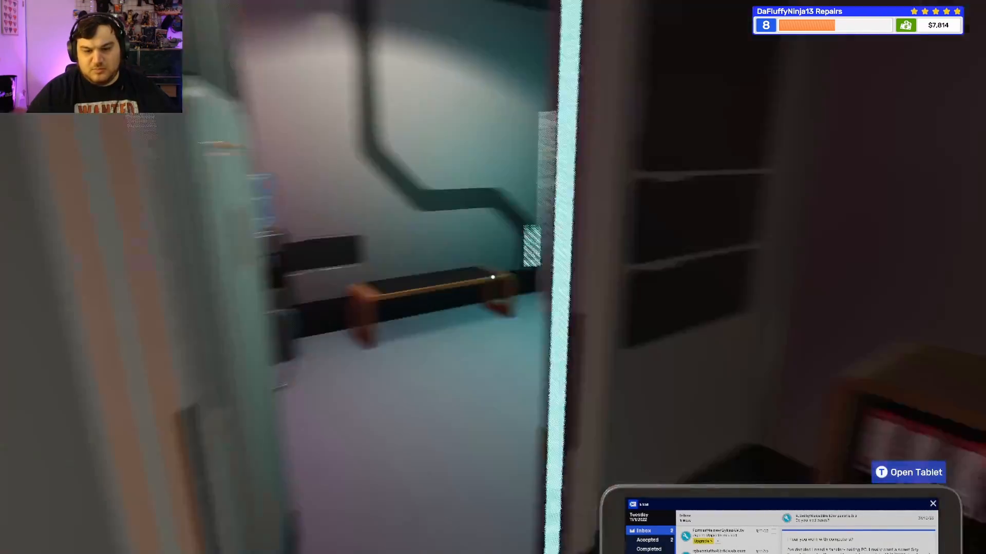